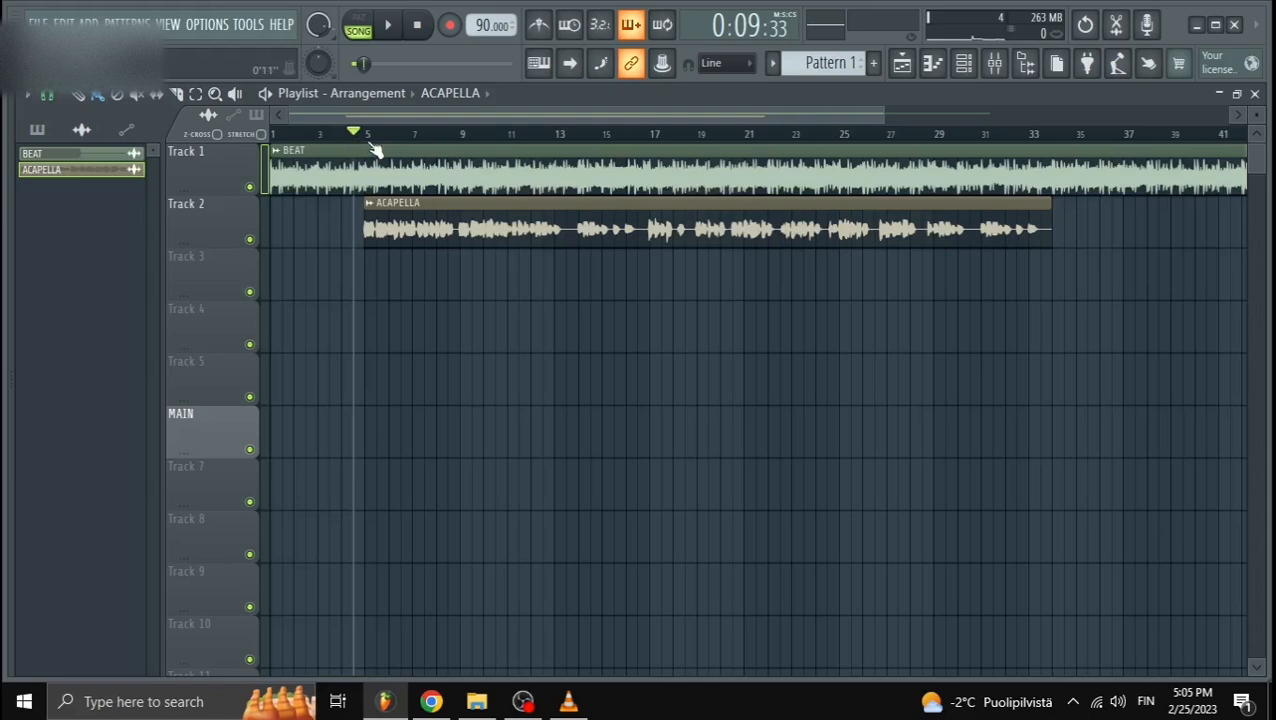
Step: Play the Track 1 beat and Track 2 acapella together, then right-click in the Playlist
click(387, 24)
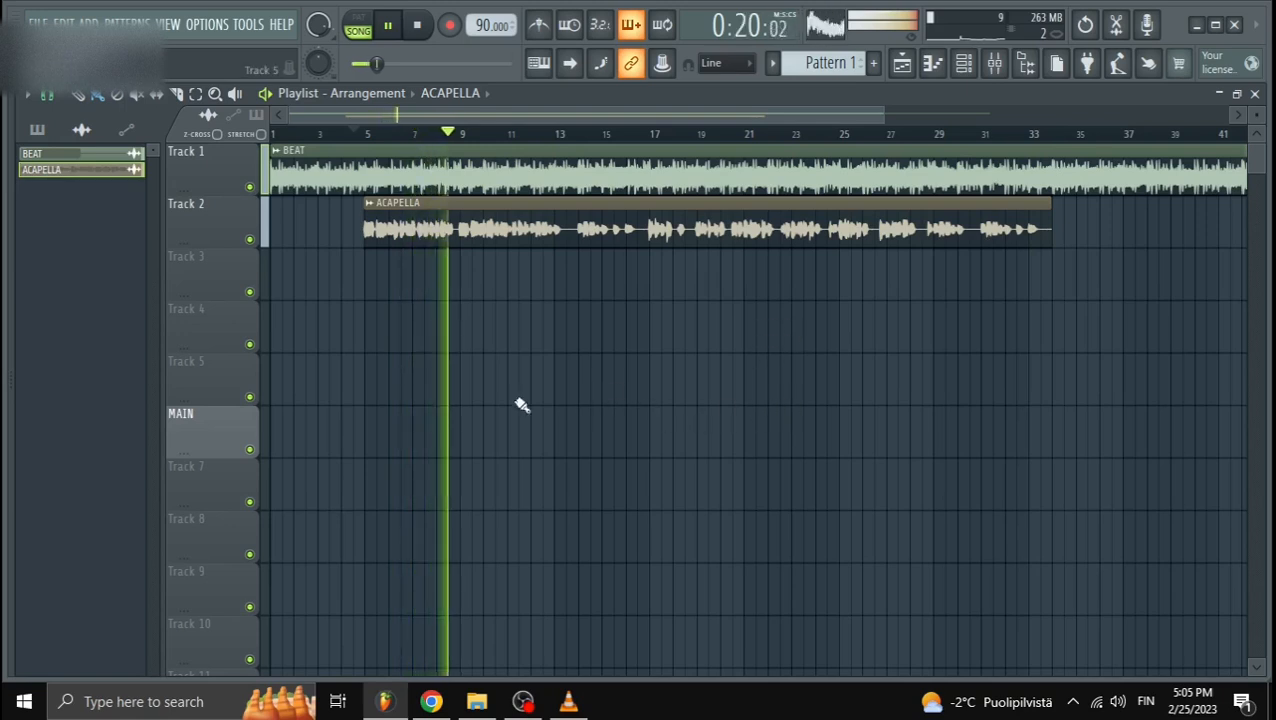
right_click(200, 203)
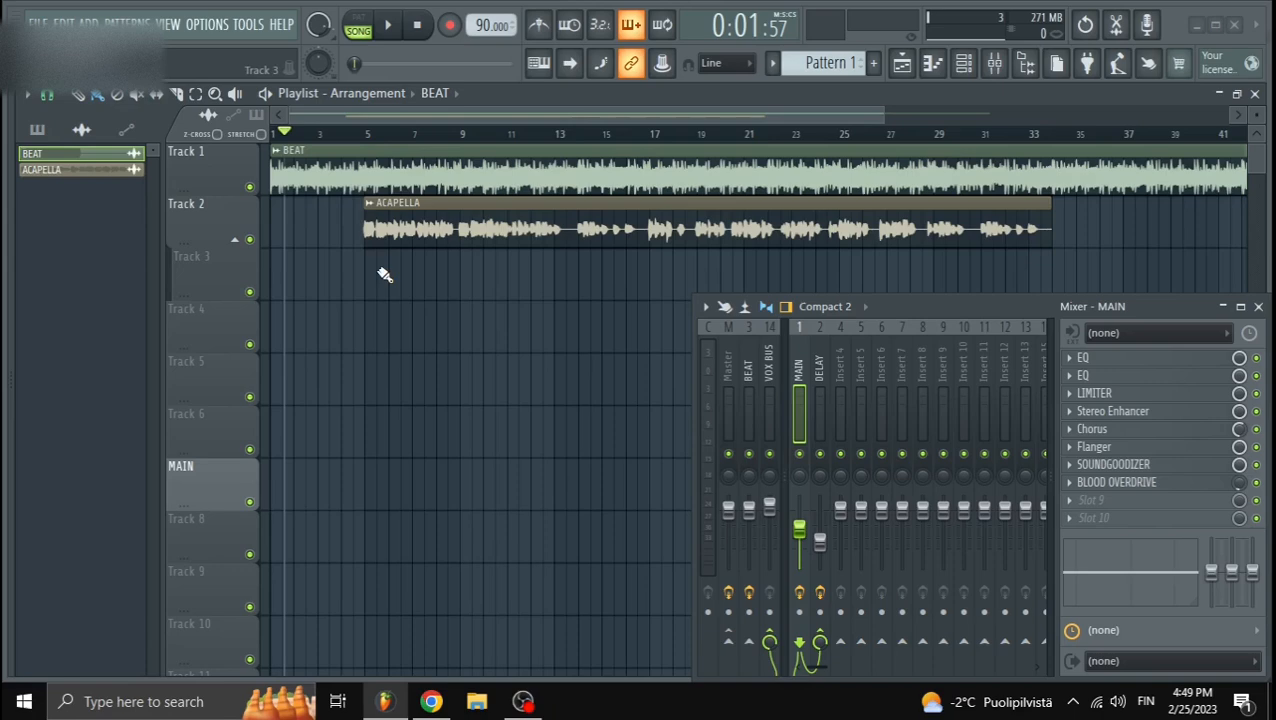
mouse_move(262, 230)
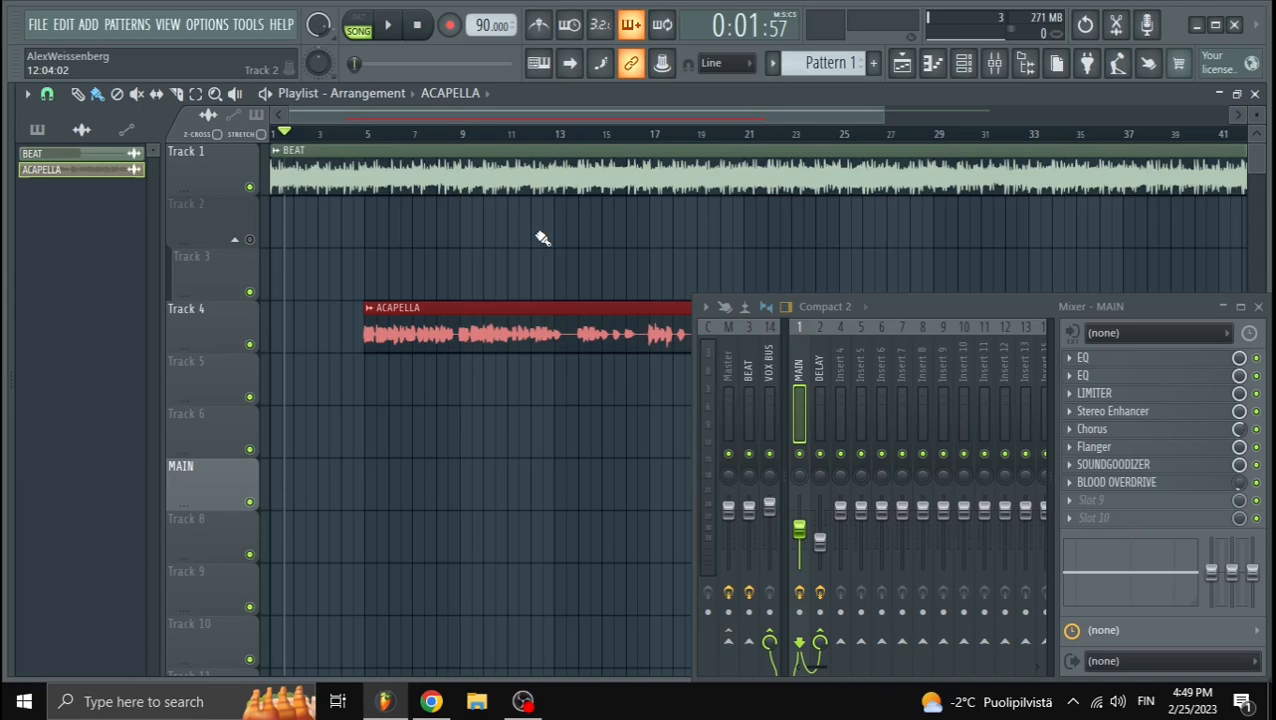
Step: Mute Track 2's acapella from the track header menu so only the beat plays
right_click(186, 151)
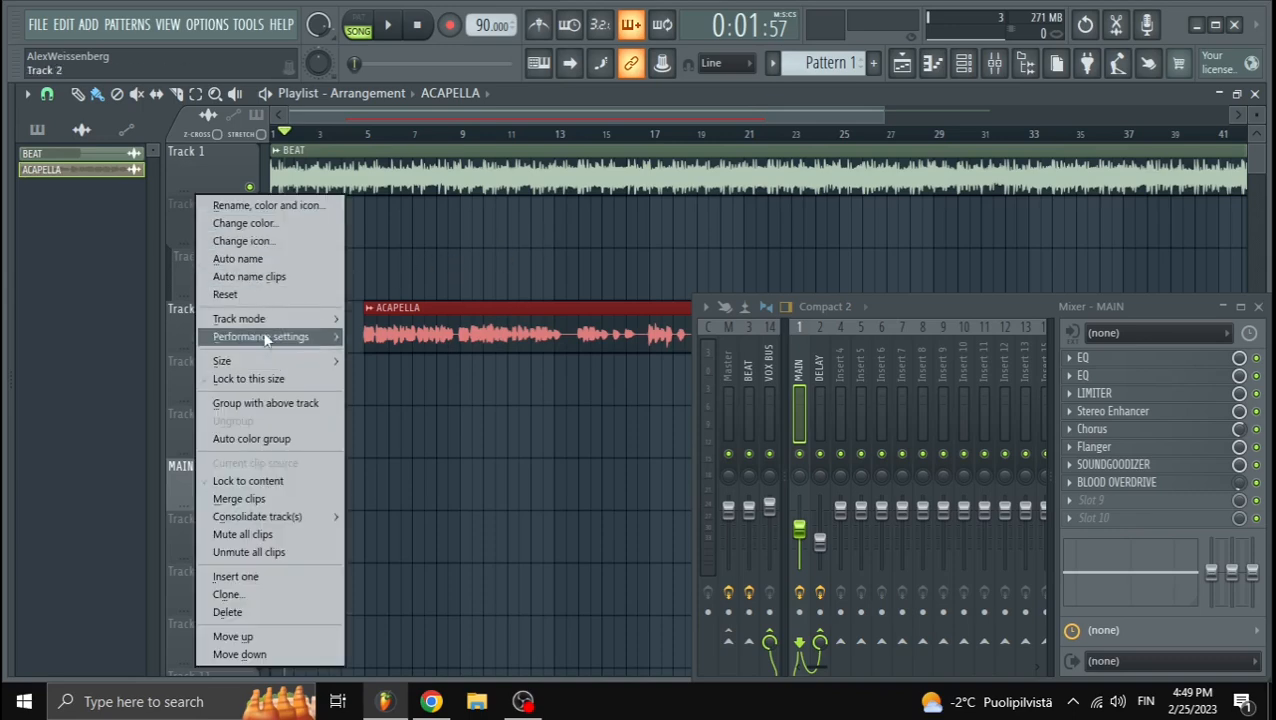
click(260, 336)
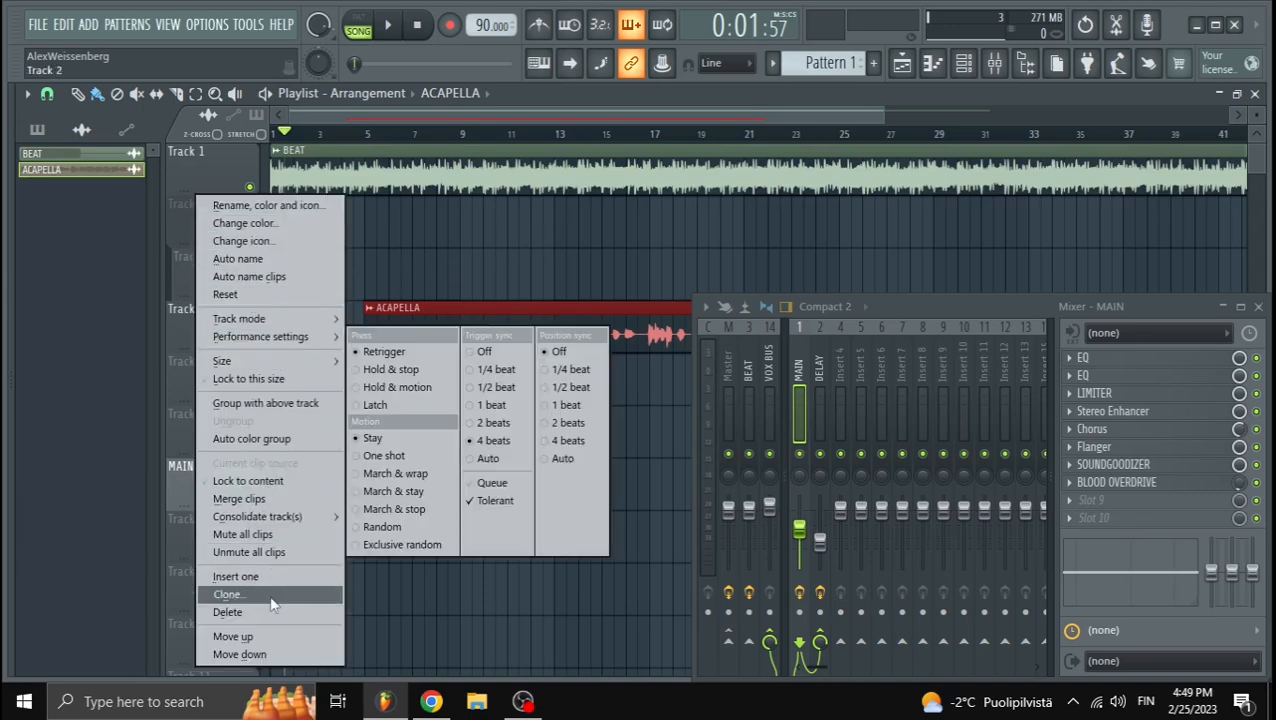
click(227, 594)
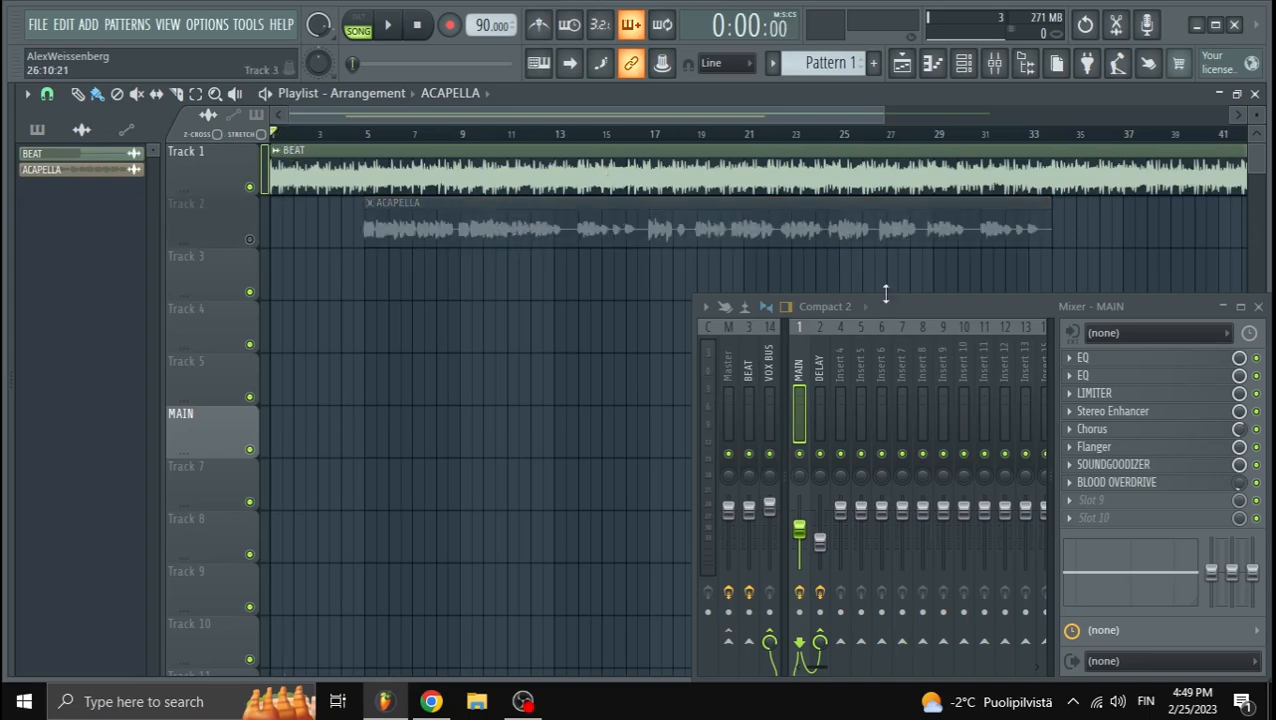
Step: Audition the beat alone, then the acapella from around bar 5, and unmute both tracks
click(387, 24)
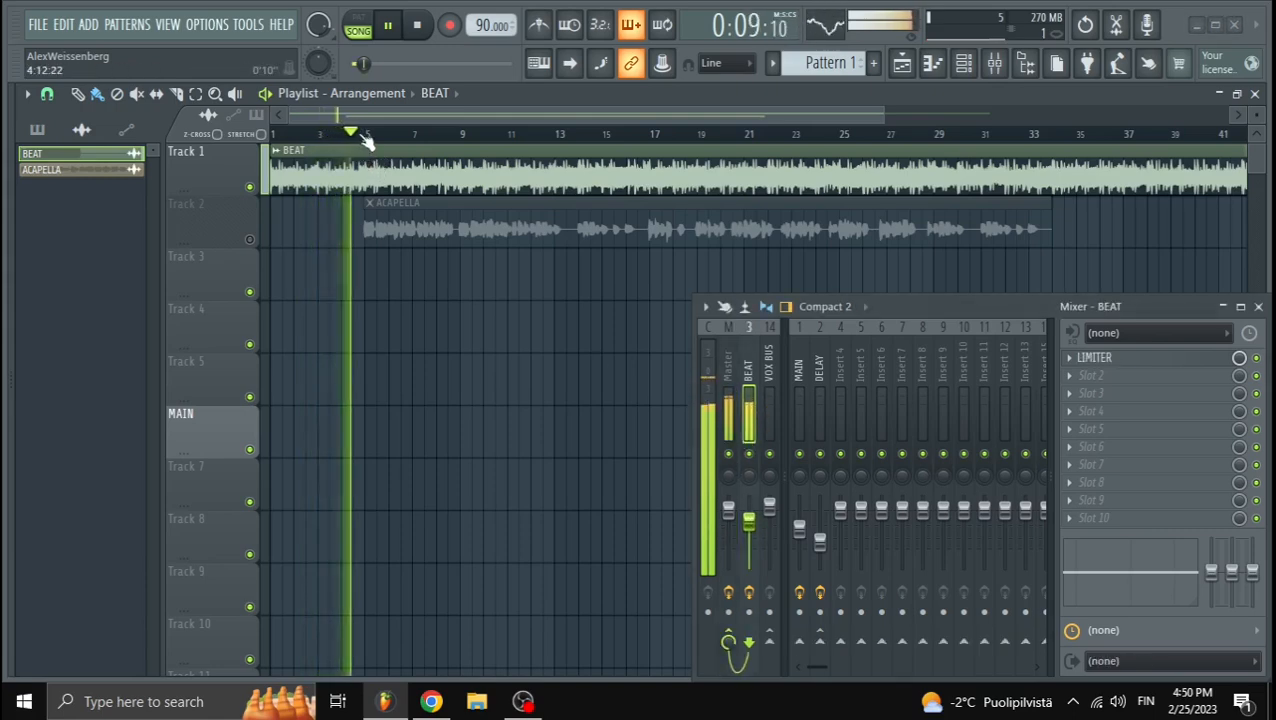
click(368, 133)
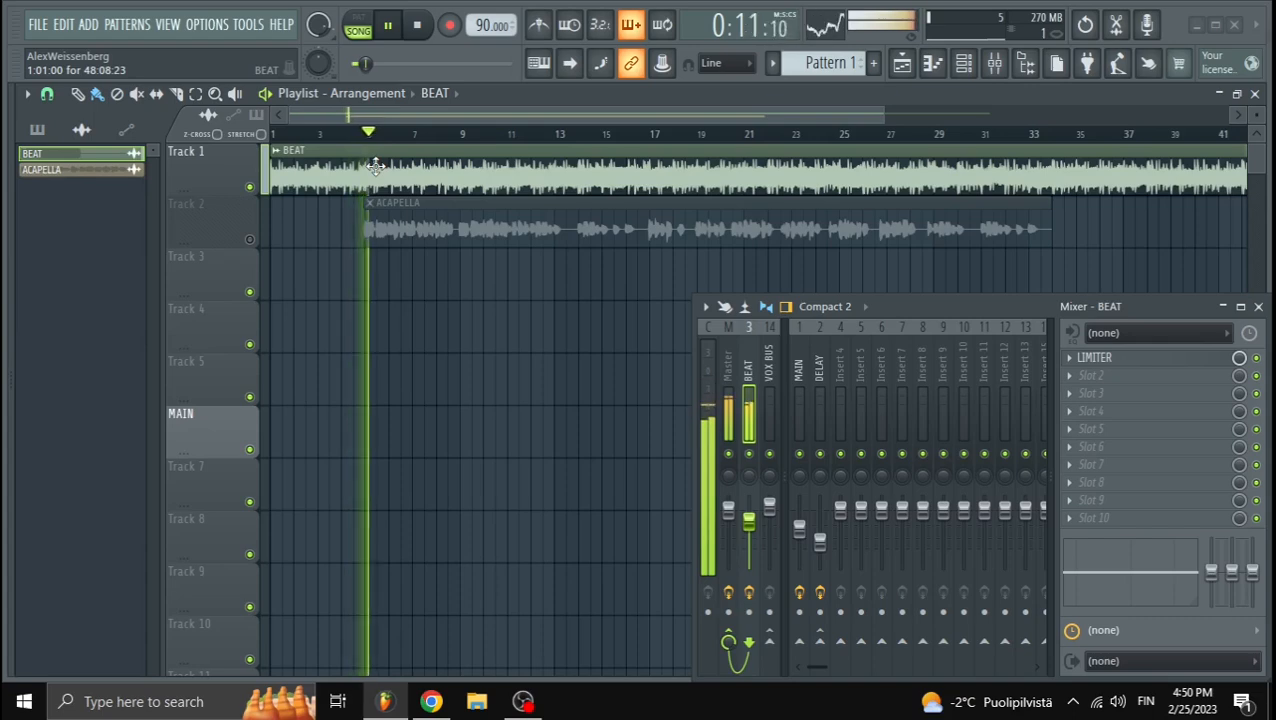
click(417, 25)
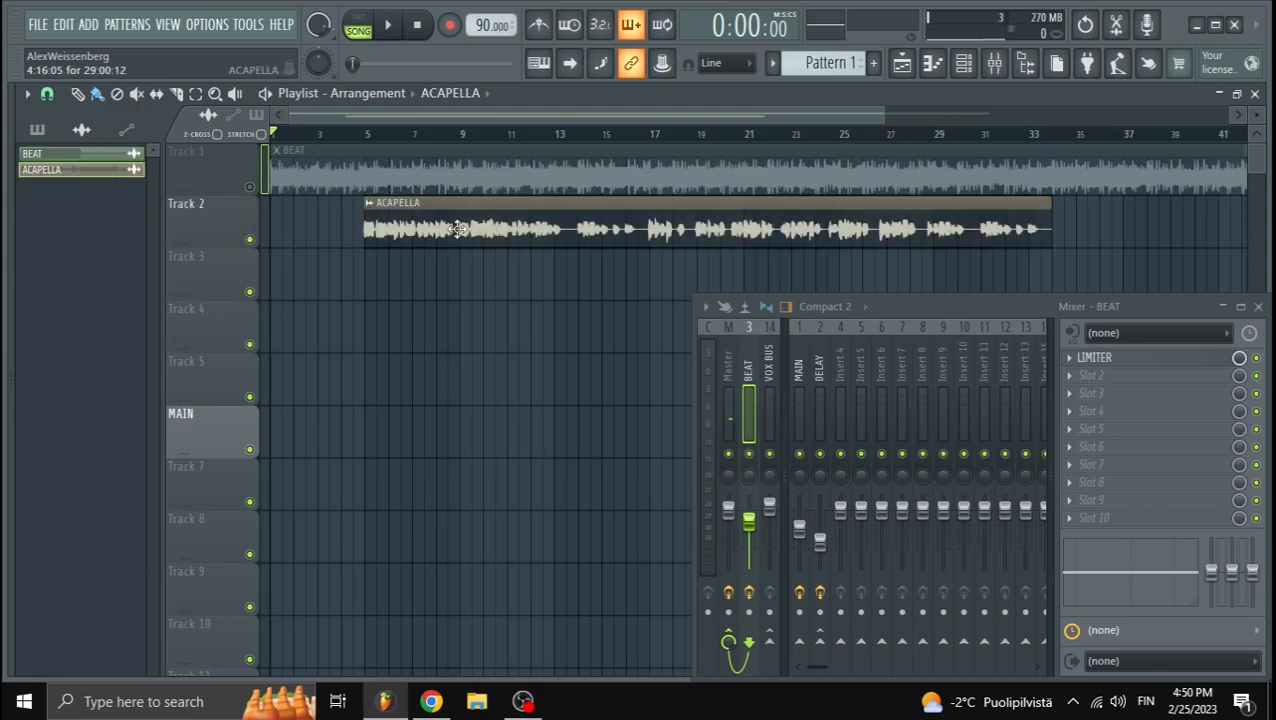
double_click(460, 230)
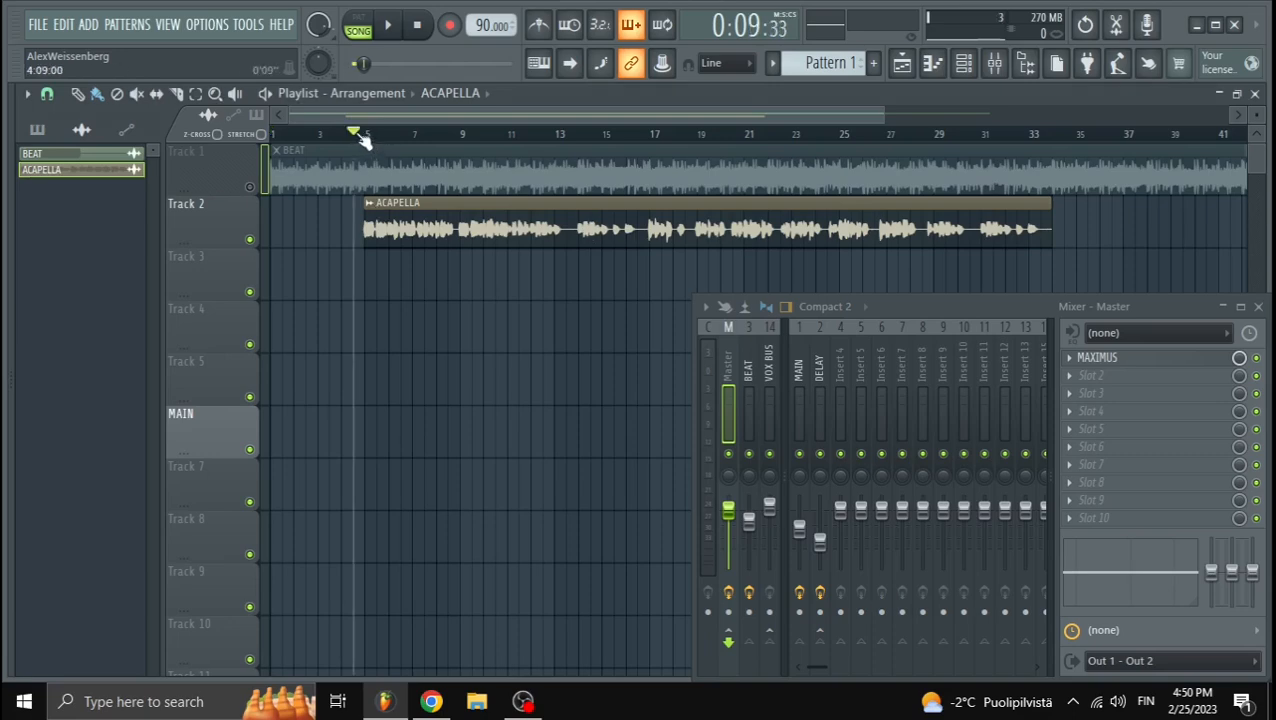
click(387, 25)
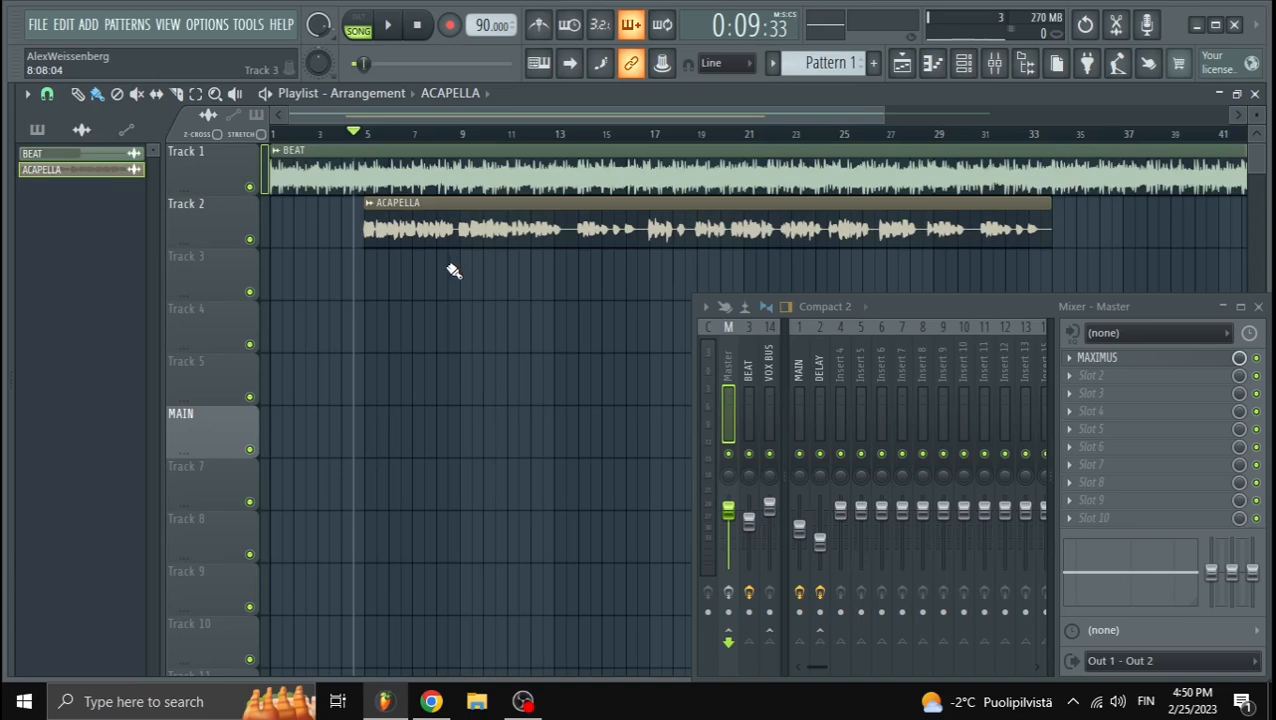
Step: Load Maximus's Clear master preset on the Master and confirm the acapella routes to MAIN
click(387, 24)
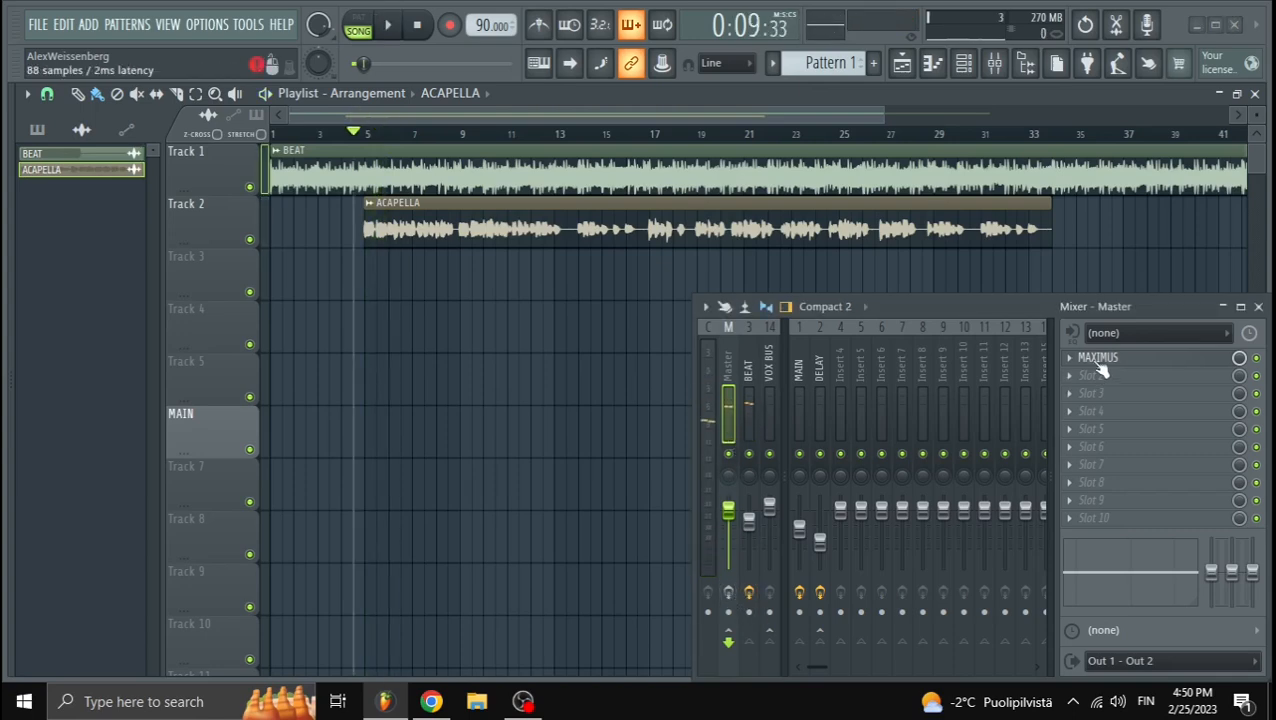
click(1098, 357)
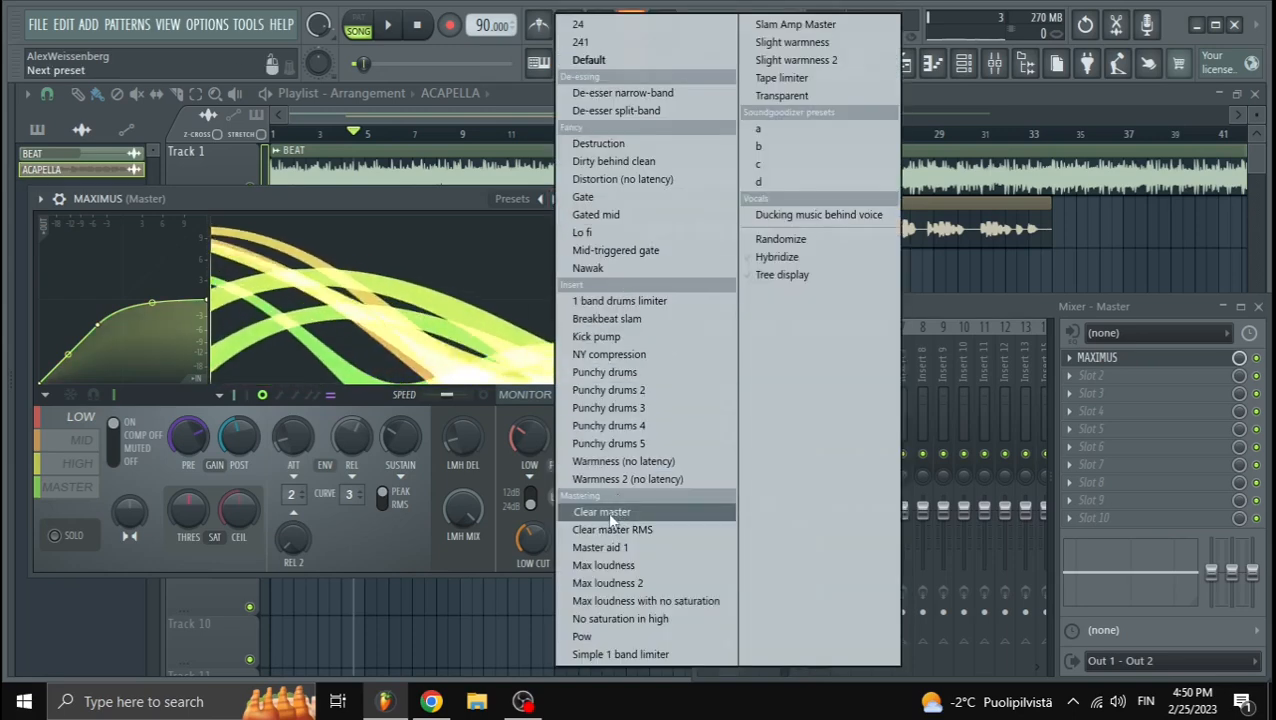
click(601, 511)
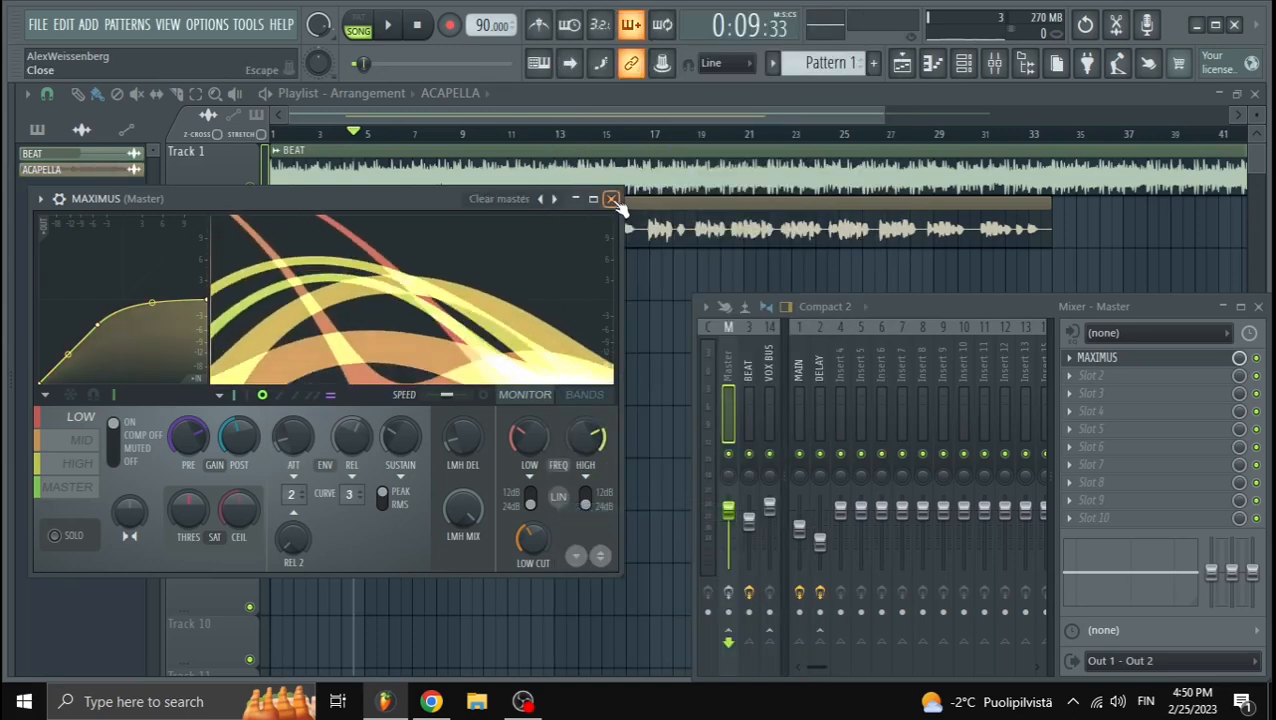
click(612, 198)
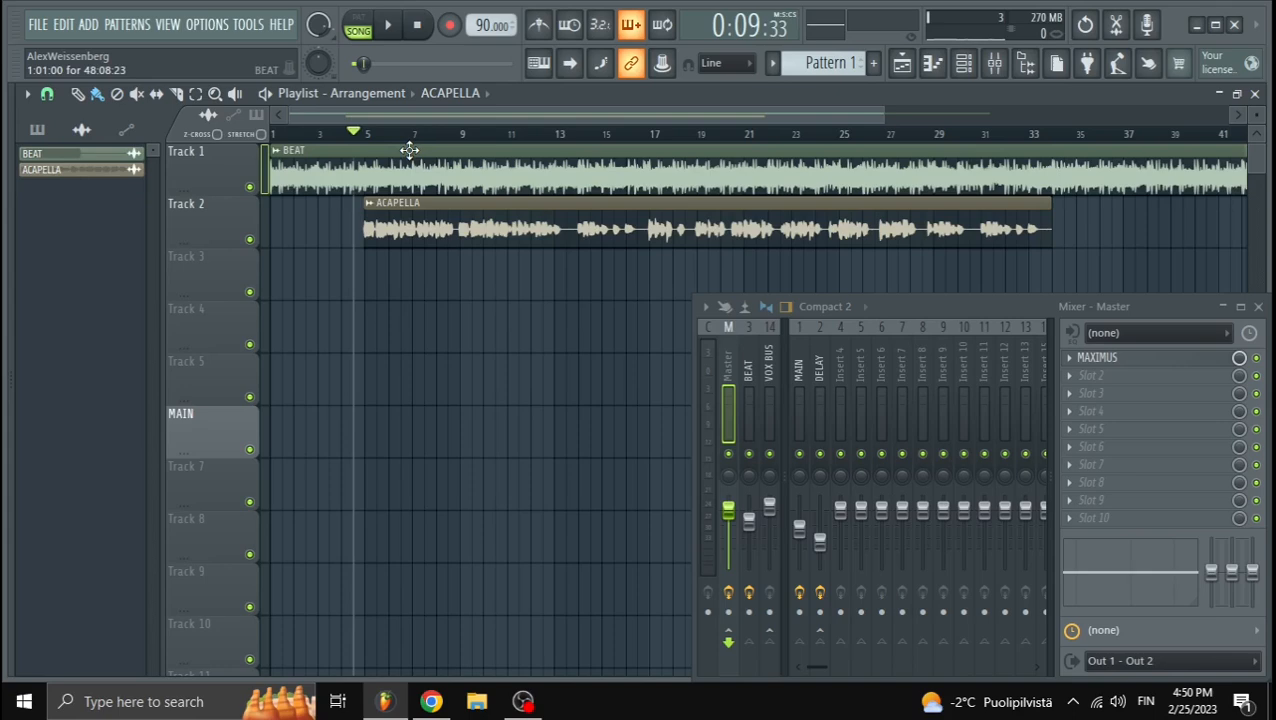
click(387, 25)
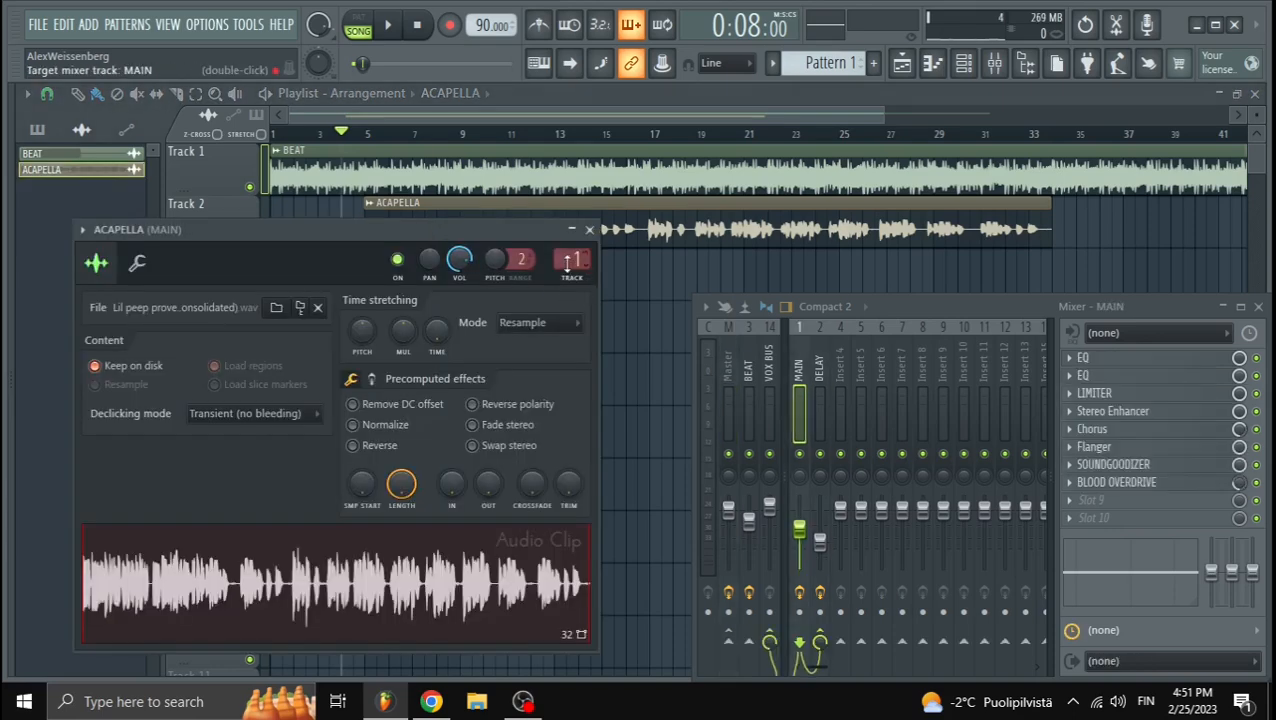
Step: Open MAIN's first Parametric EQ 2, showing low cut, low-mid dip and treble boost
click(589, 229)
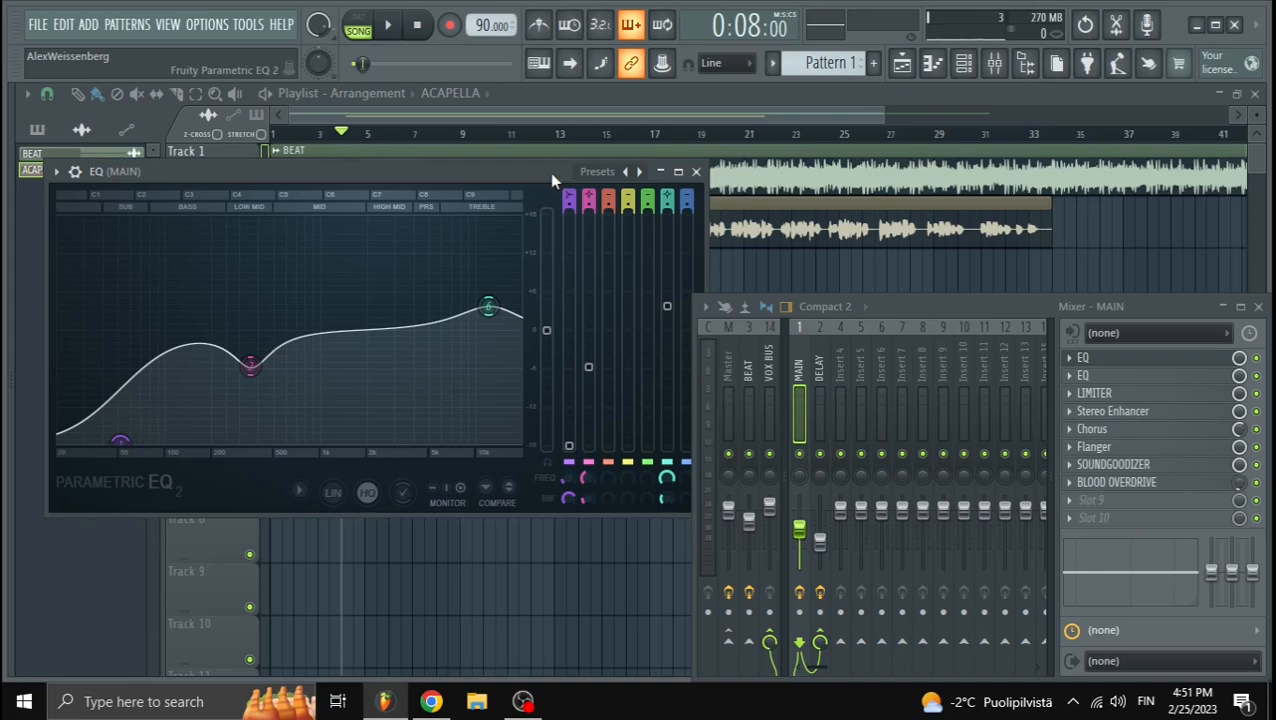
mouse_move(697, 171)
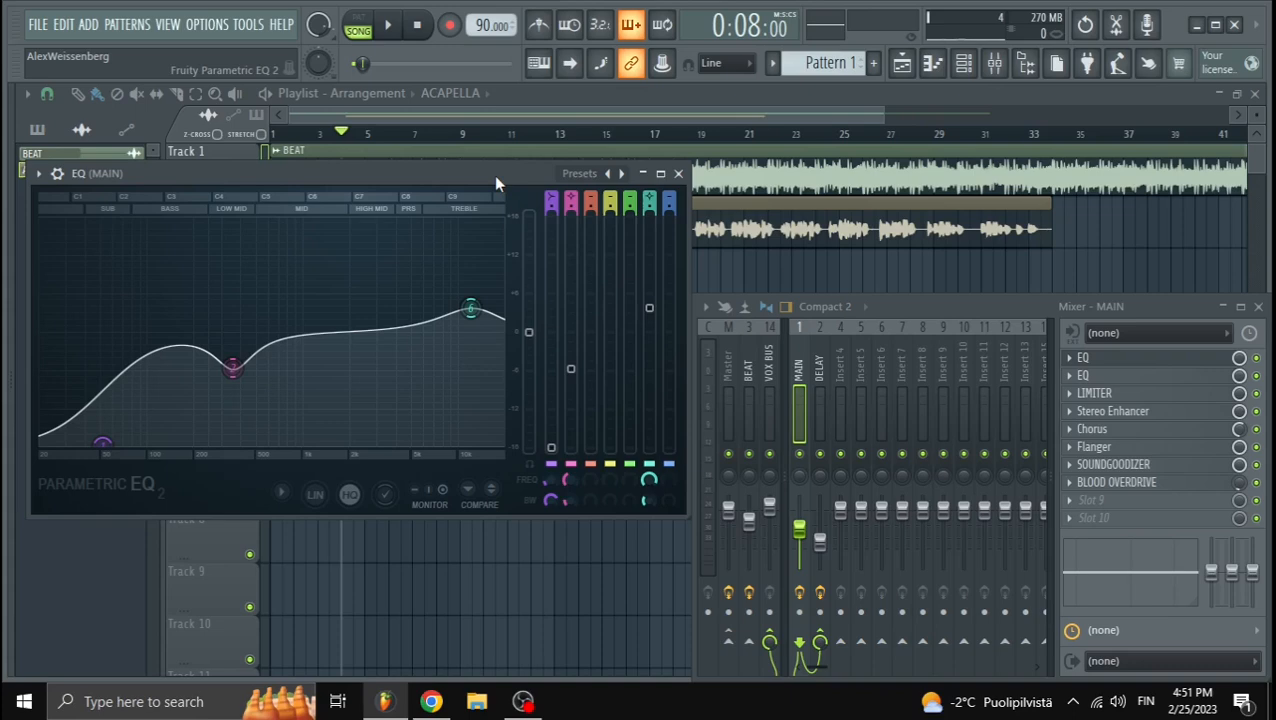
mouse_move(472, 178)
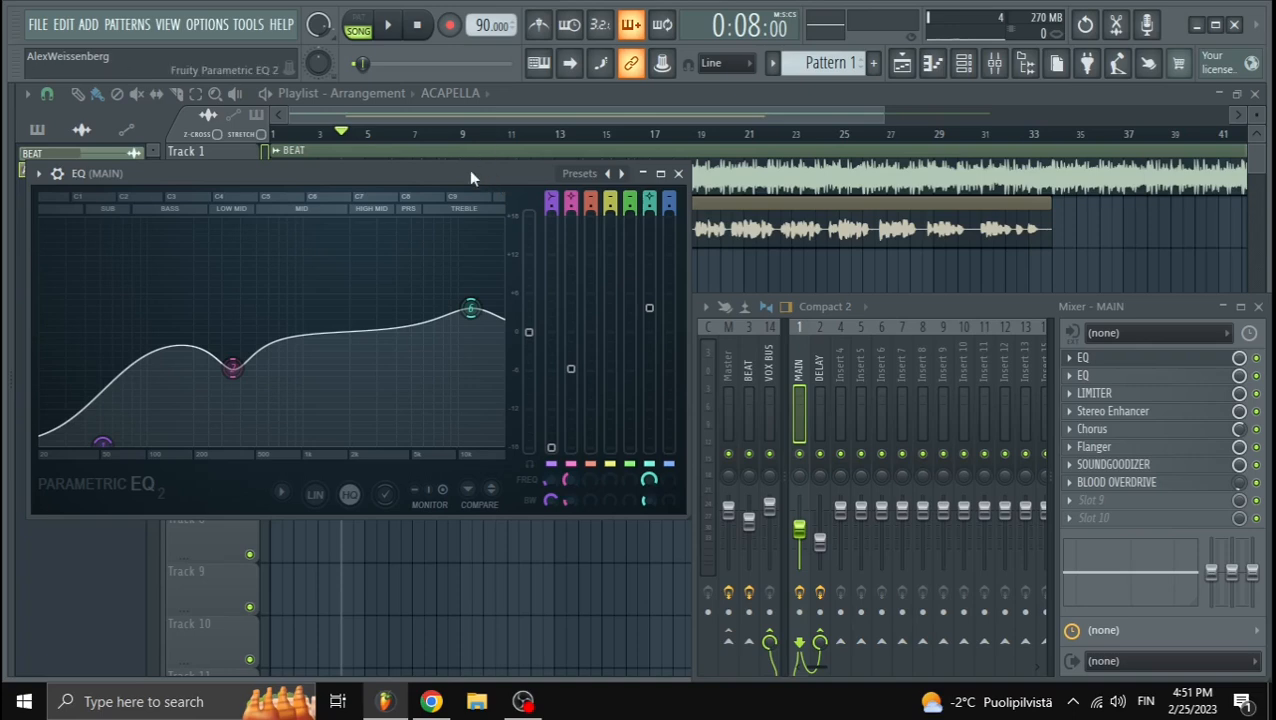
drag(470, 173, 475, 167)
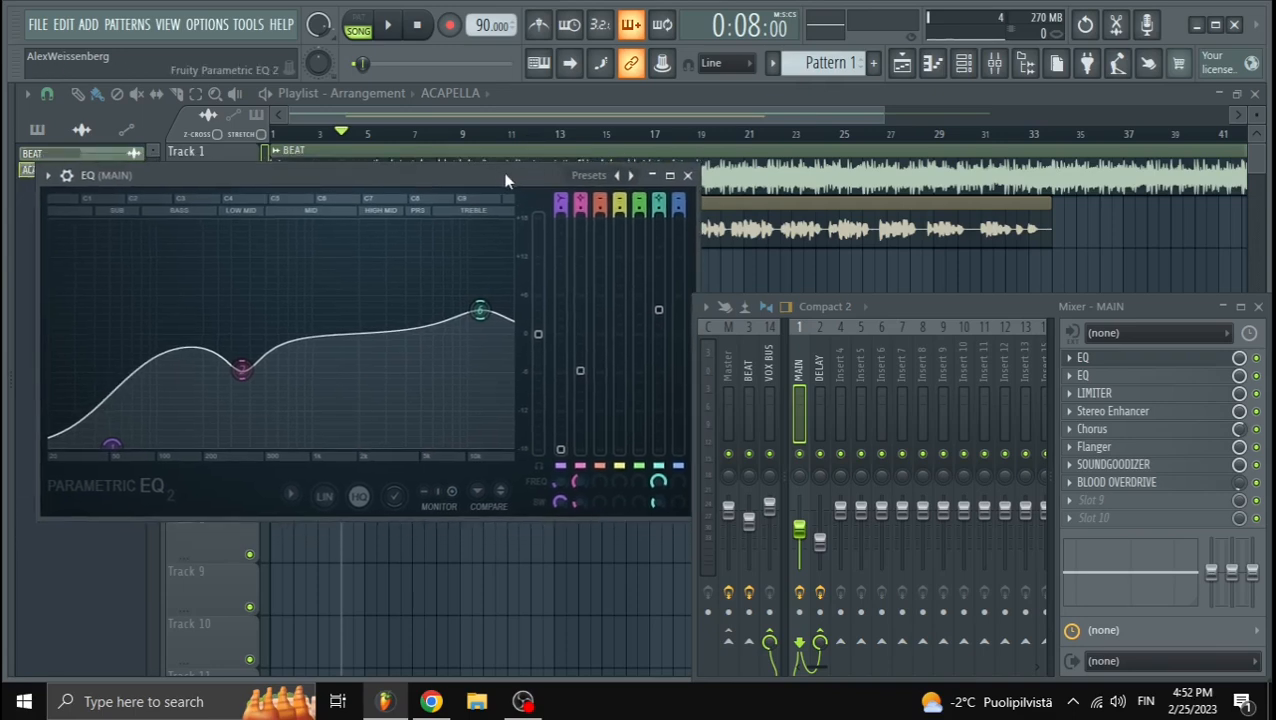
mouse_move(527, 187)
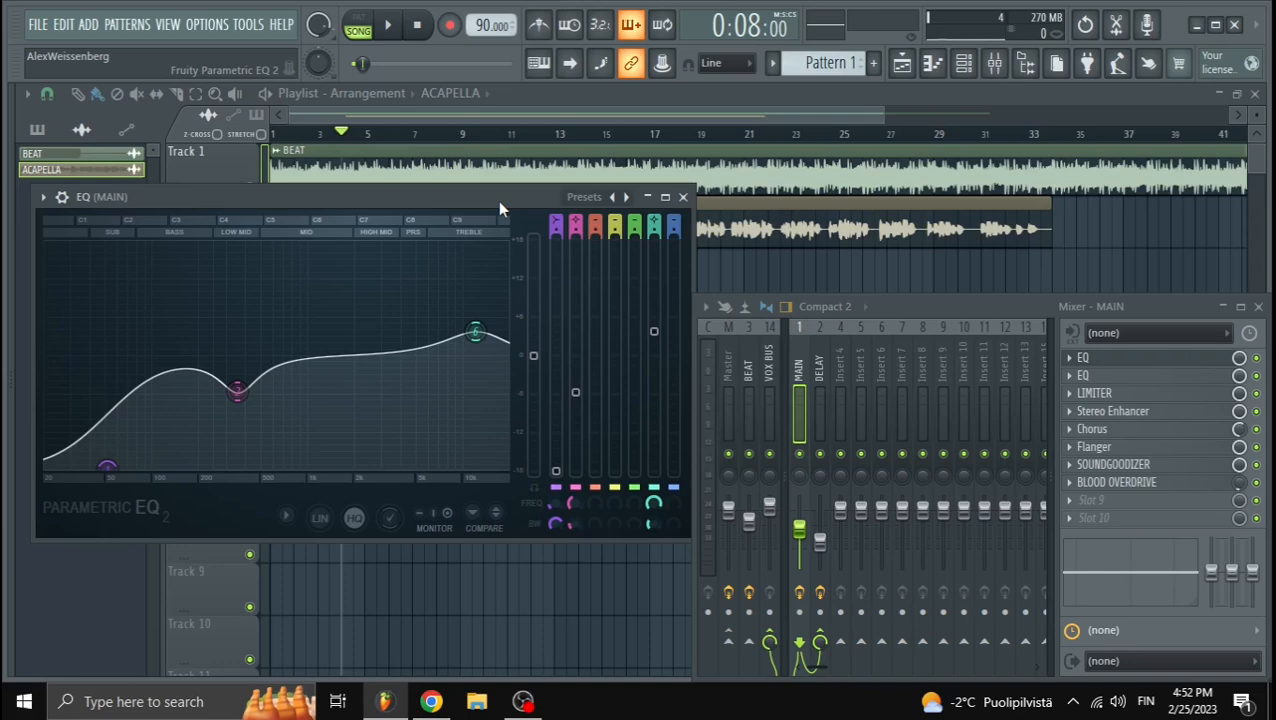
mouse_move(490, 205)
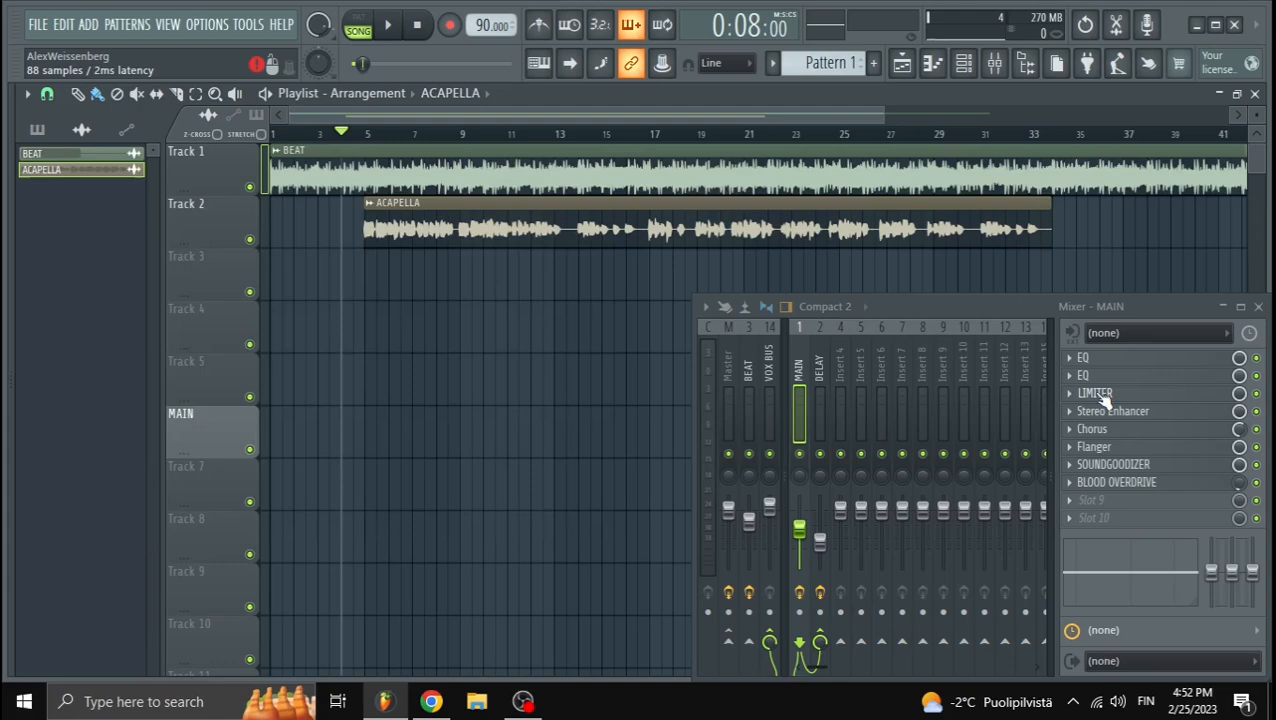
click(1094, 392)
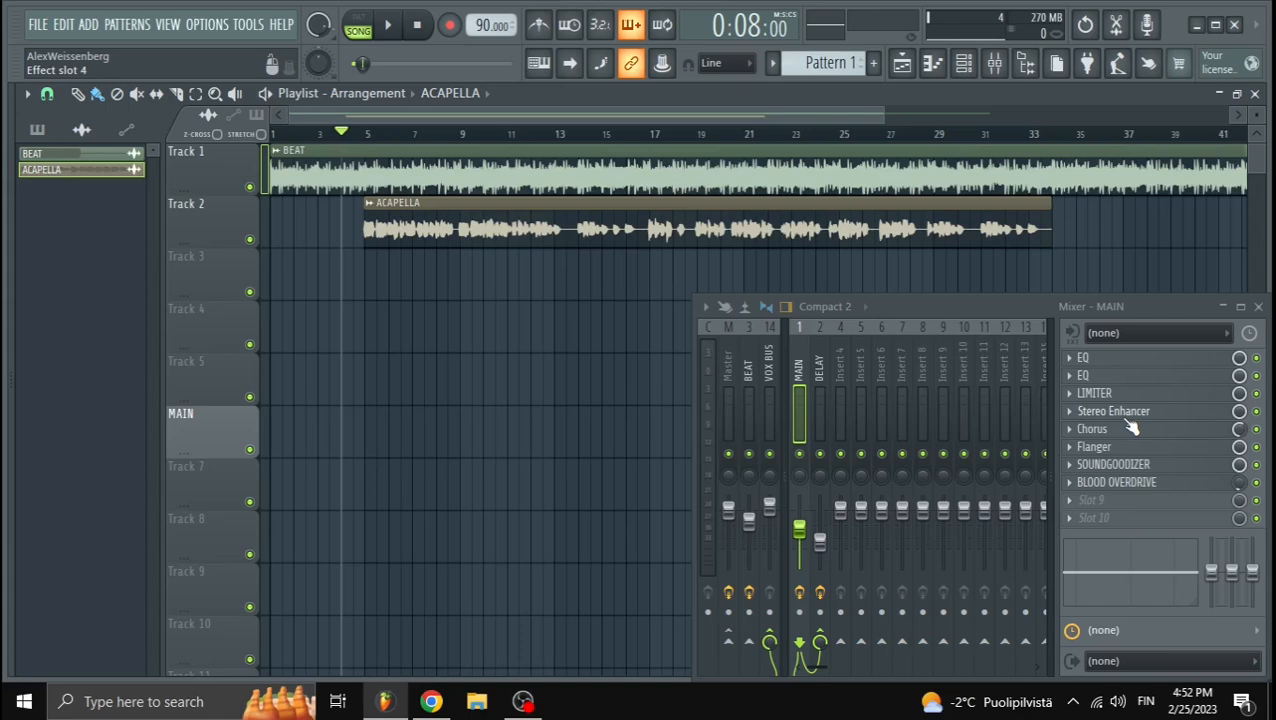
click(1113, 411)
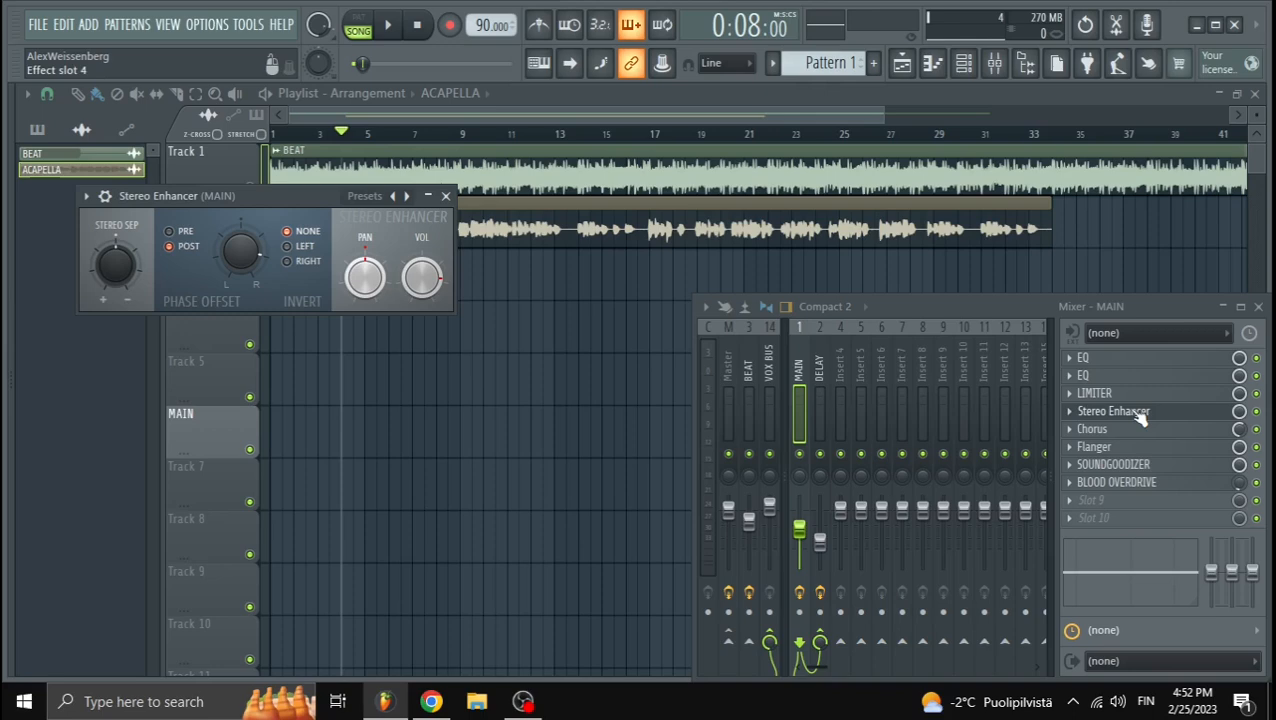
drag(178, 195, 265, 250)
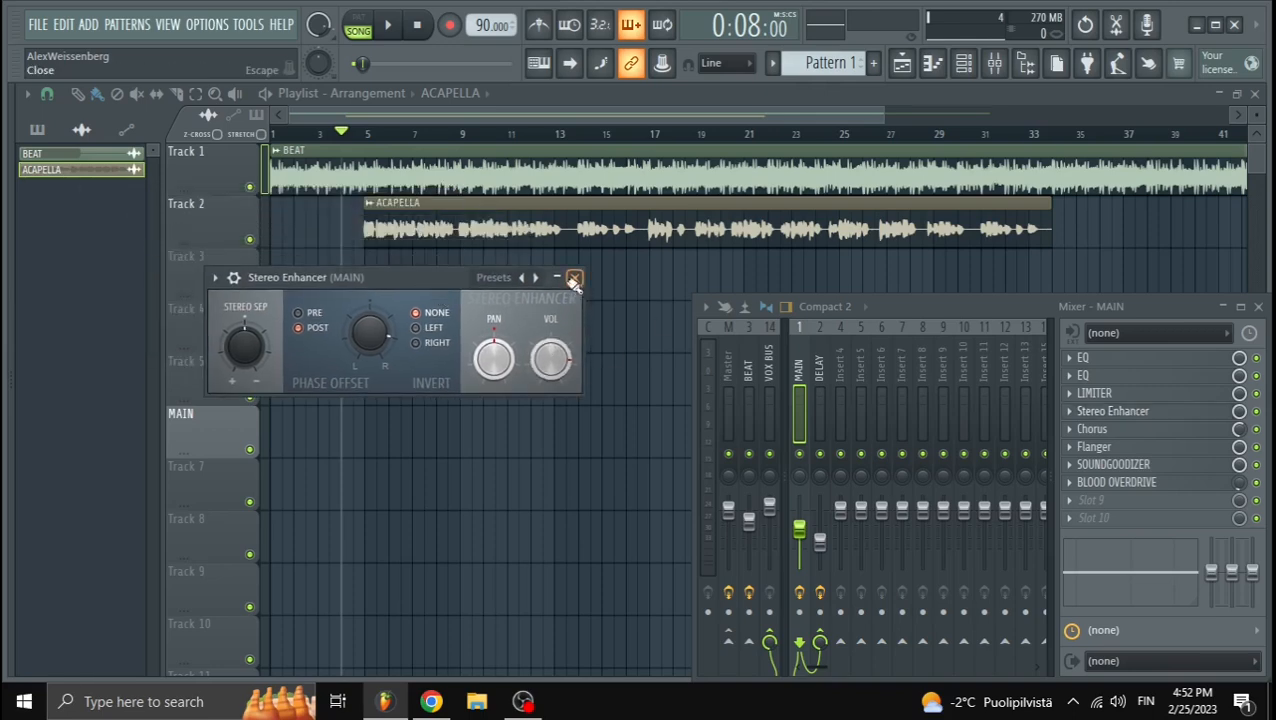
click(574, 277)
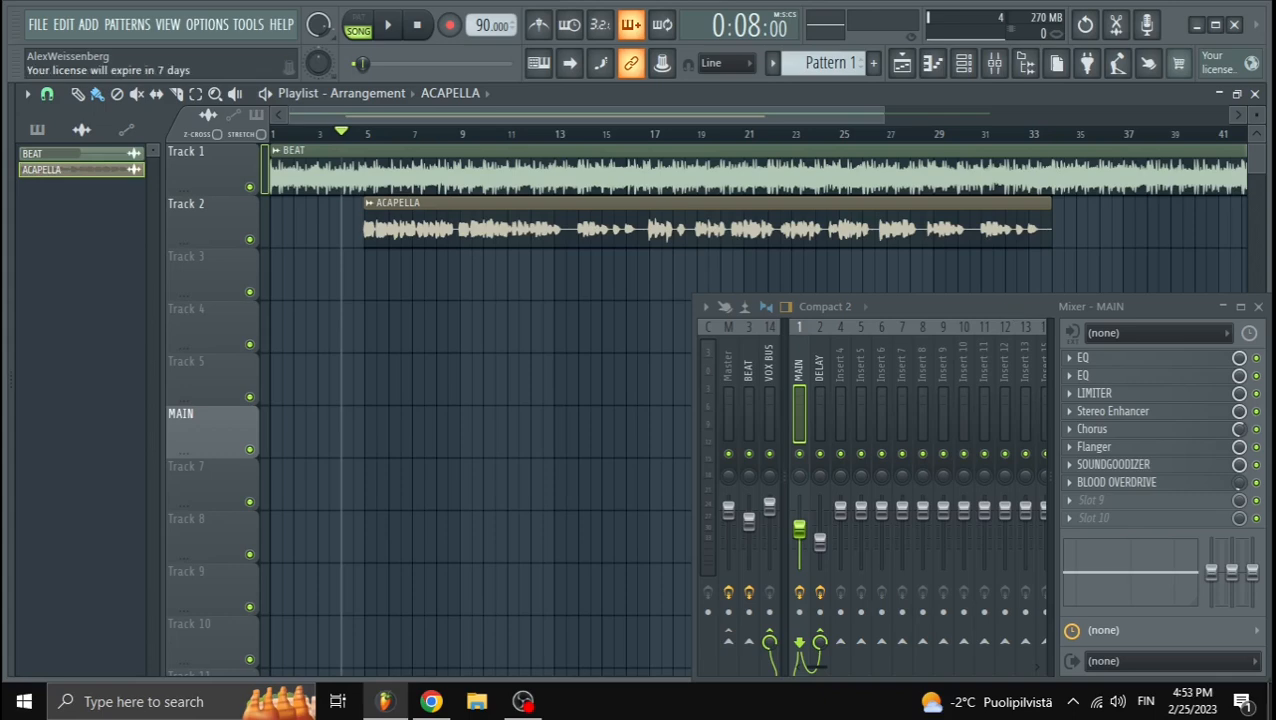
mouse_move(1095, 447)
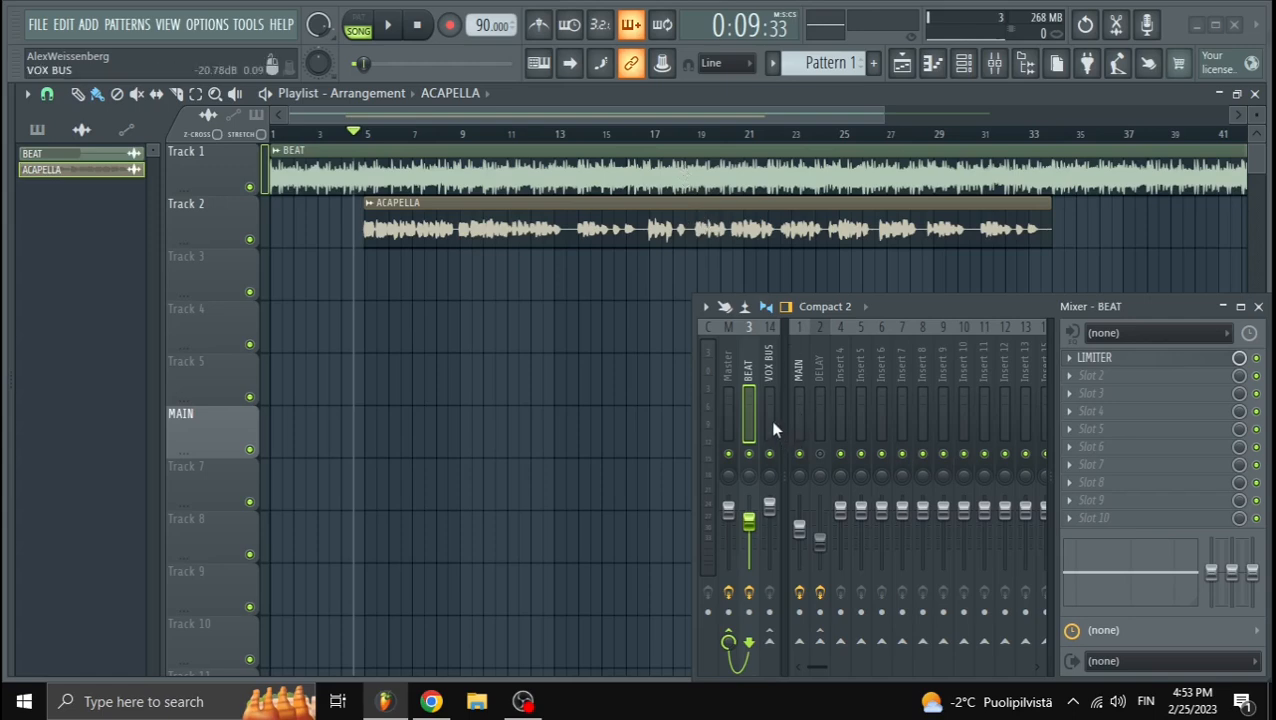
Step: Set the MAIN vocal fader levels and center the insert's panning
click(819, 400)
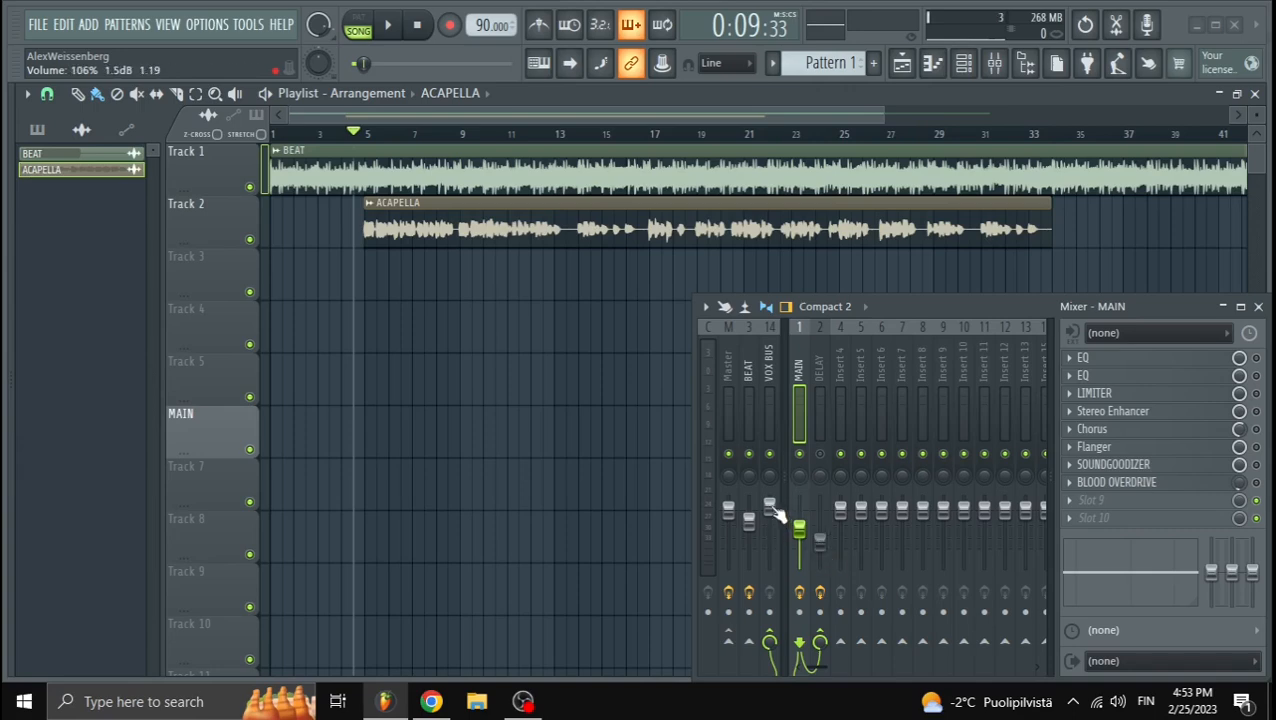
mouse_move(783, 510)
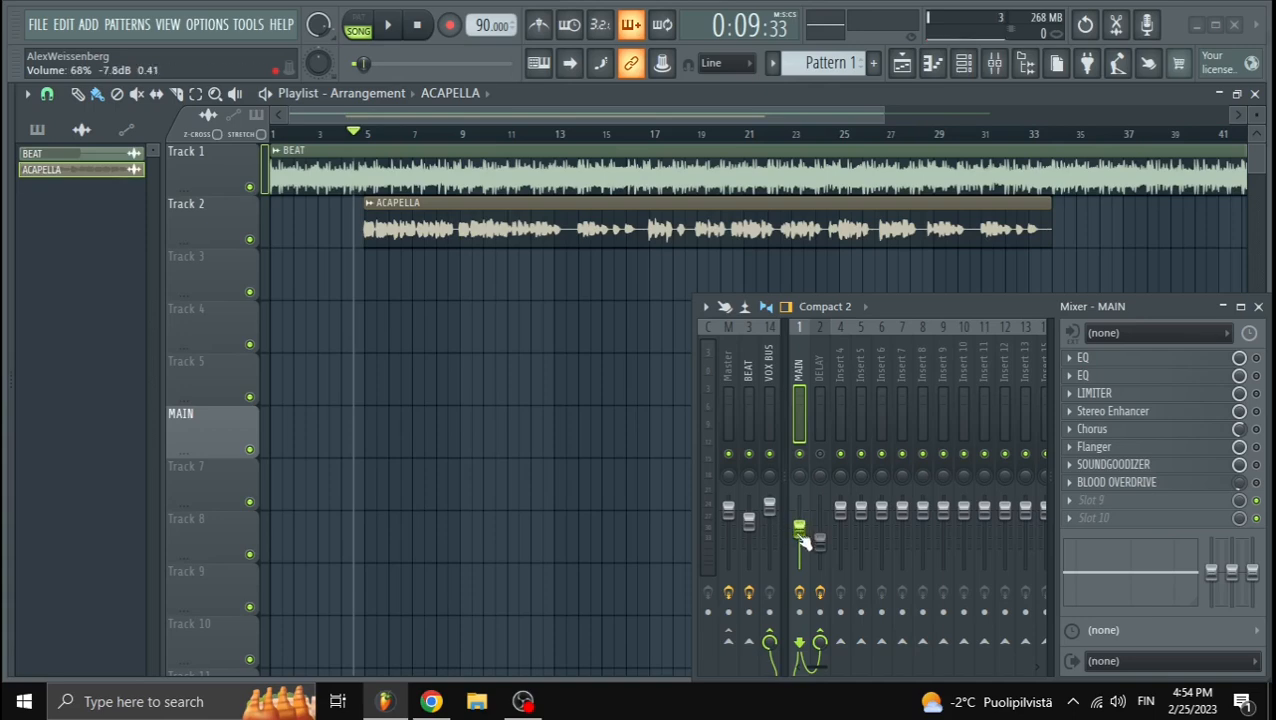
drag(800, 530, 820, 560)
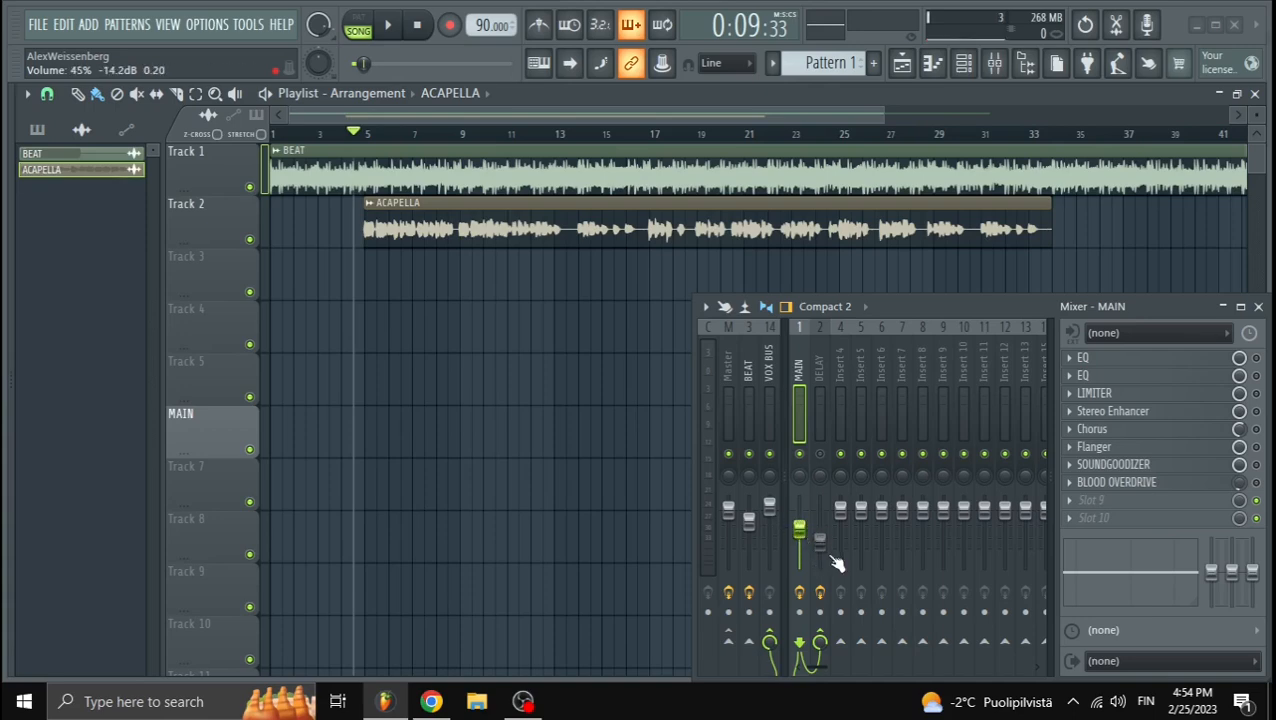
drag(799, 560, 799, 535)
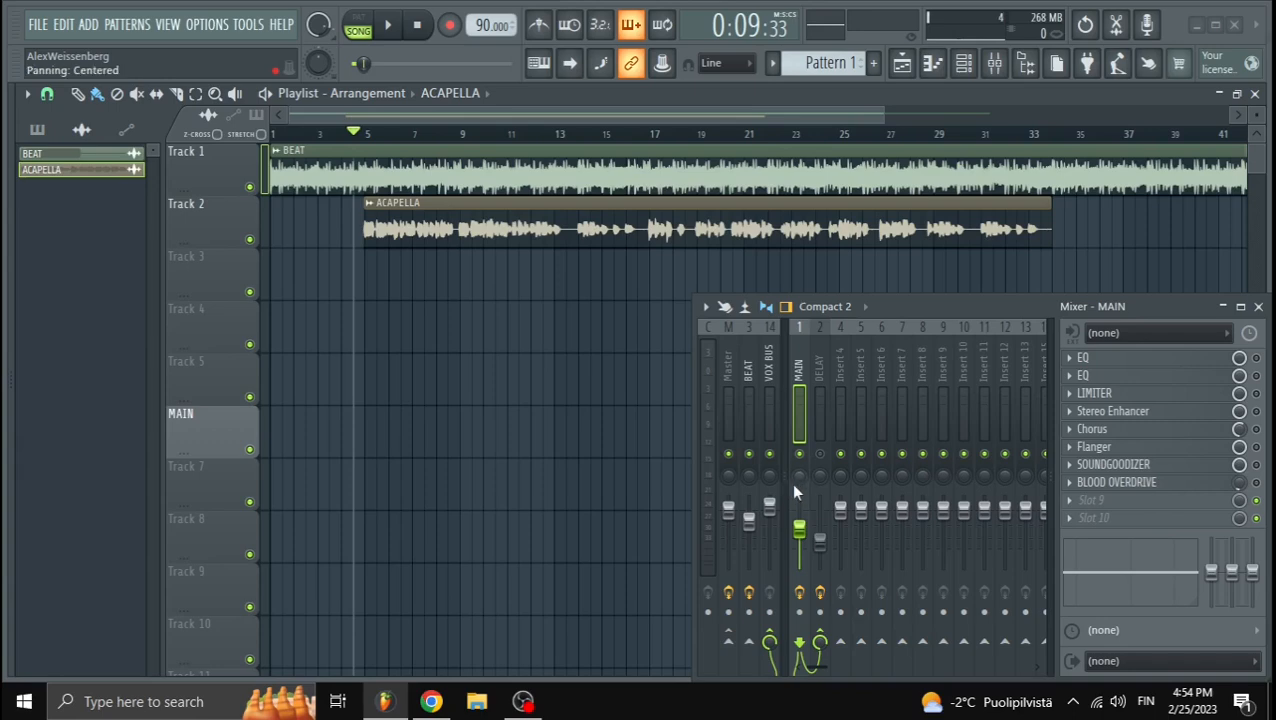
drag(800, 525, 800, 530)
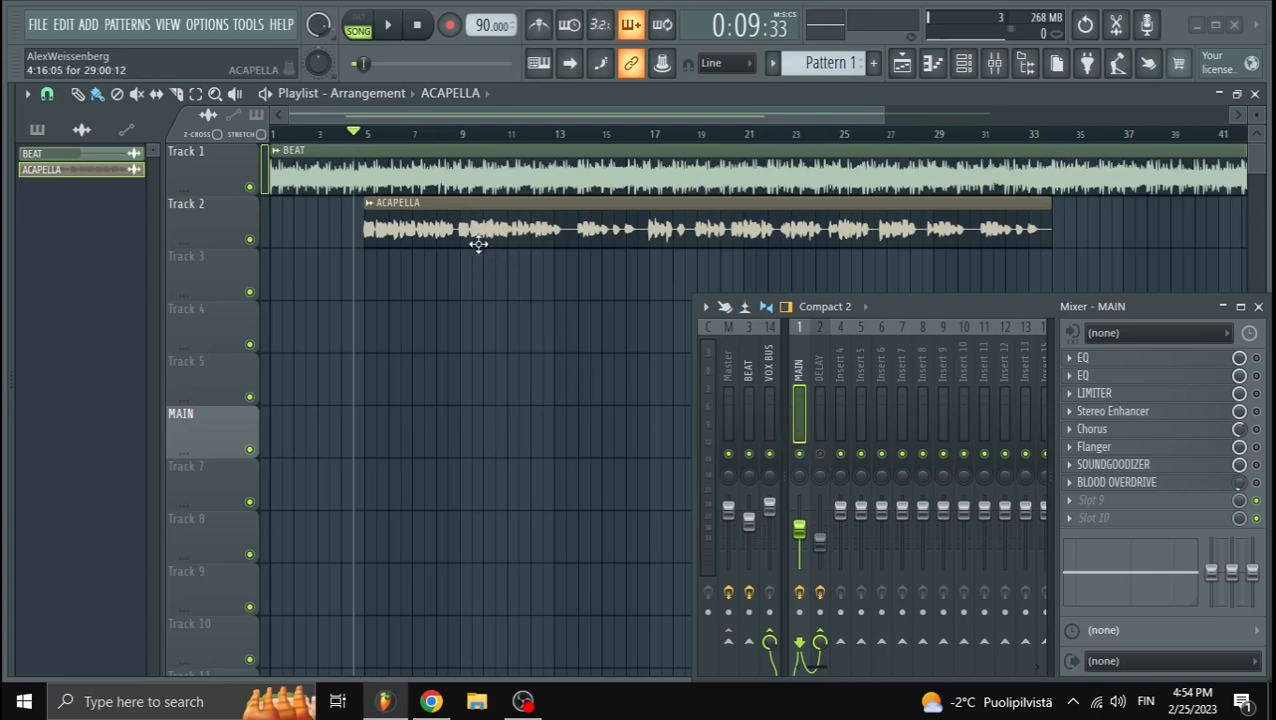
Step: Check the ACAPELLA clip settings, close them, and start playback
double_click(478, 228)
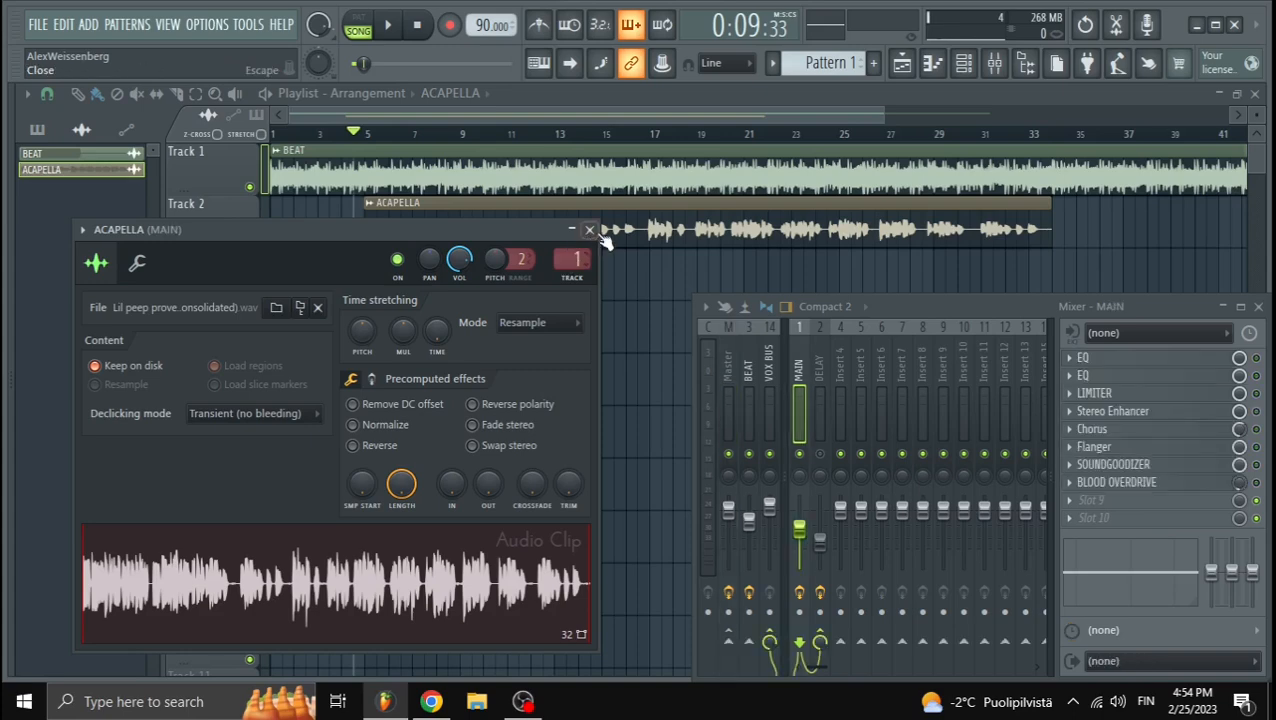
click(589, 229)
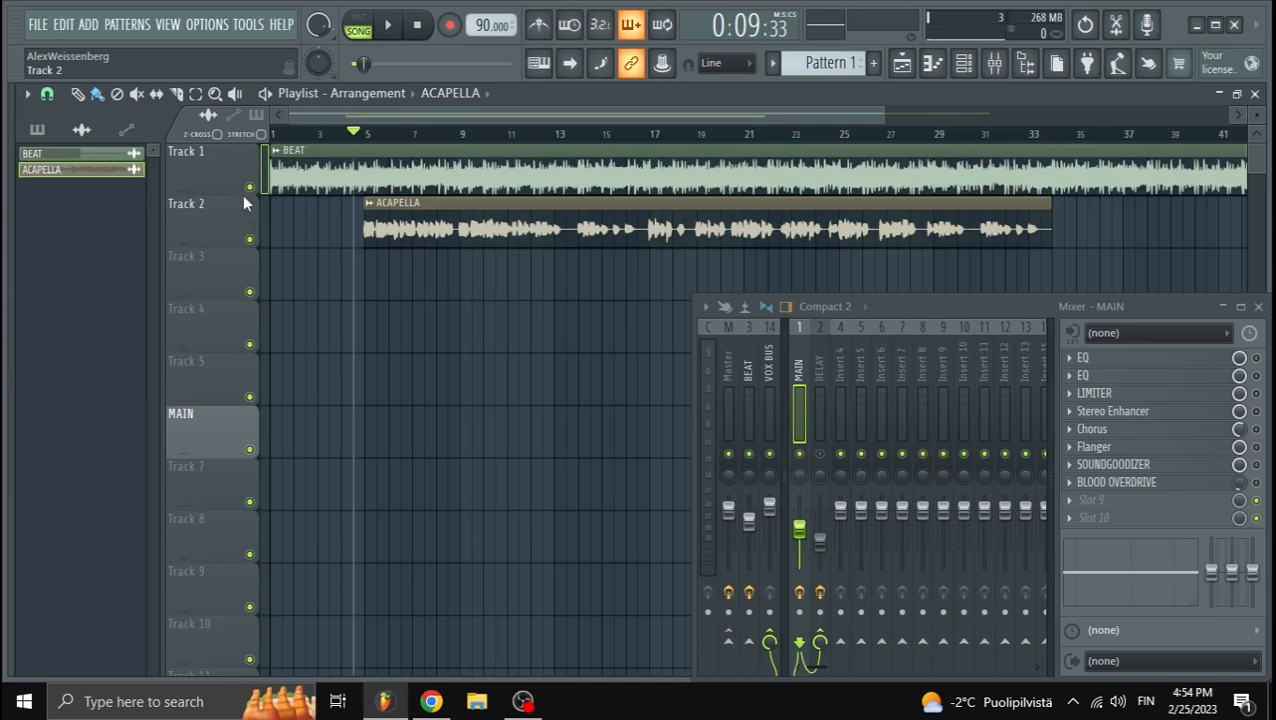
click(387, 25)
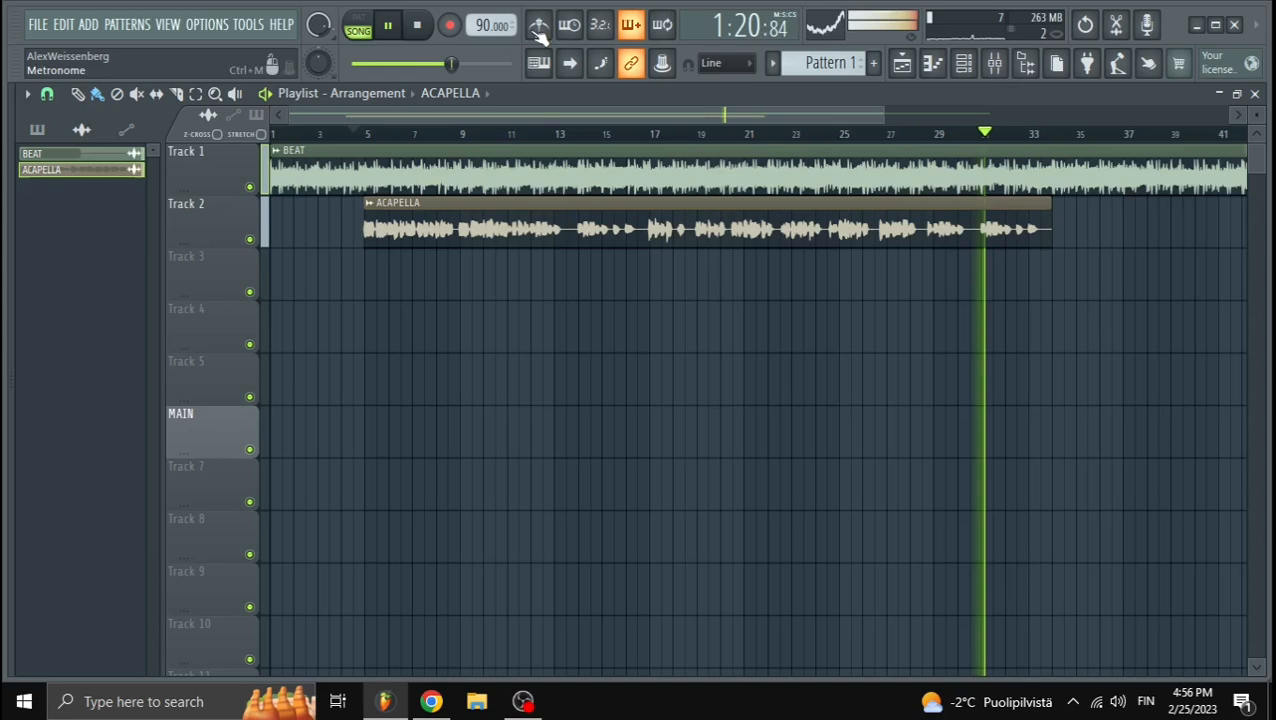
Step: Play the beat-and-vocal song through, then stop playback
click(387, 24)
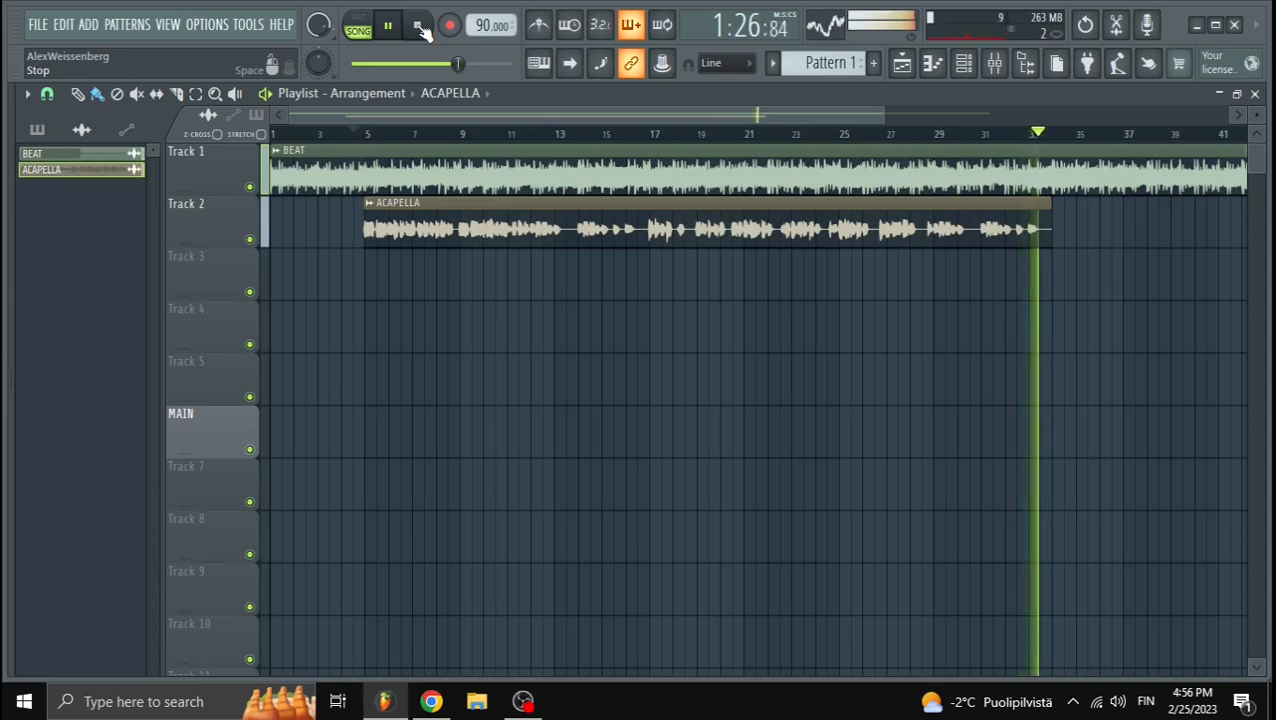
click(387, 24)
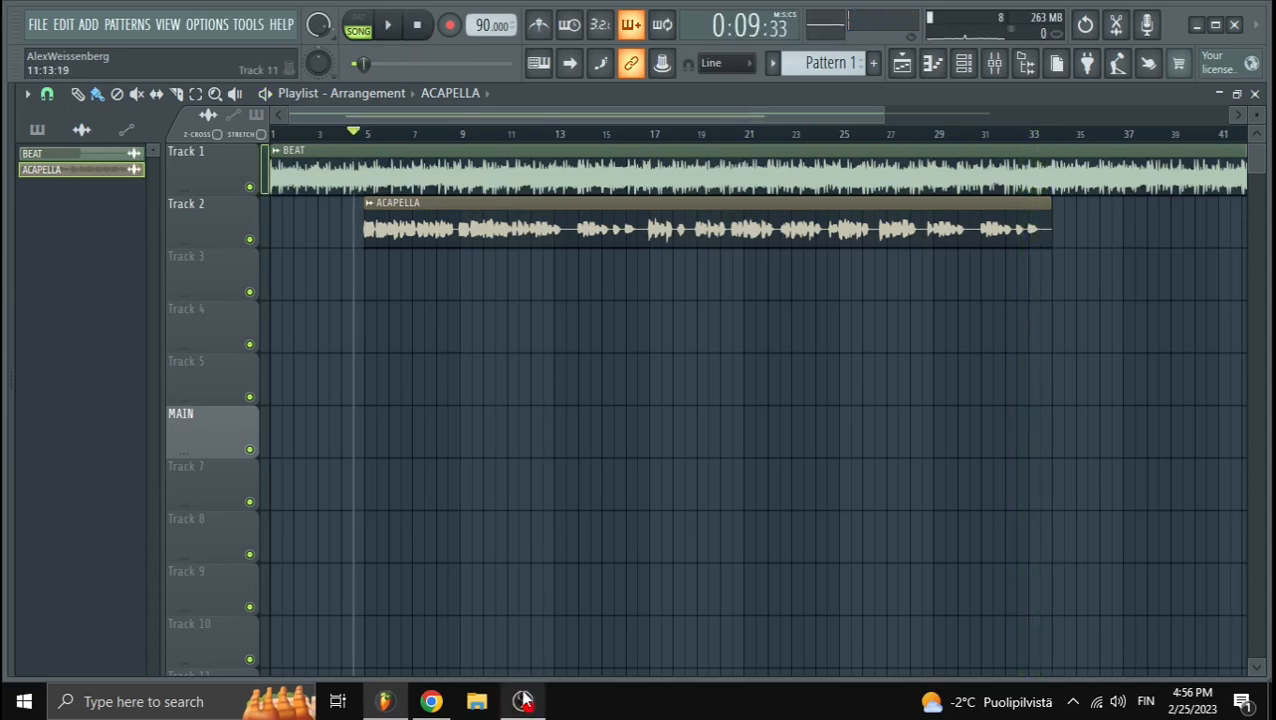
mouse_move(524, 701)
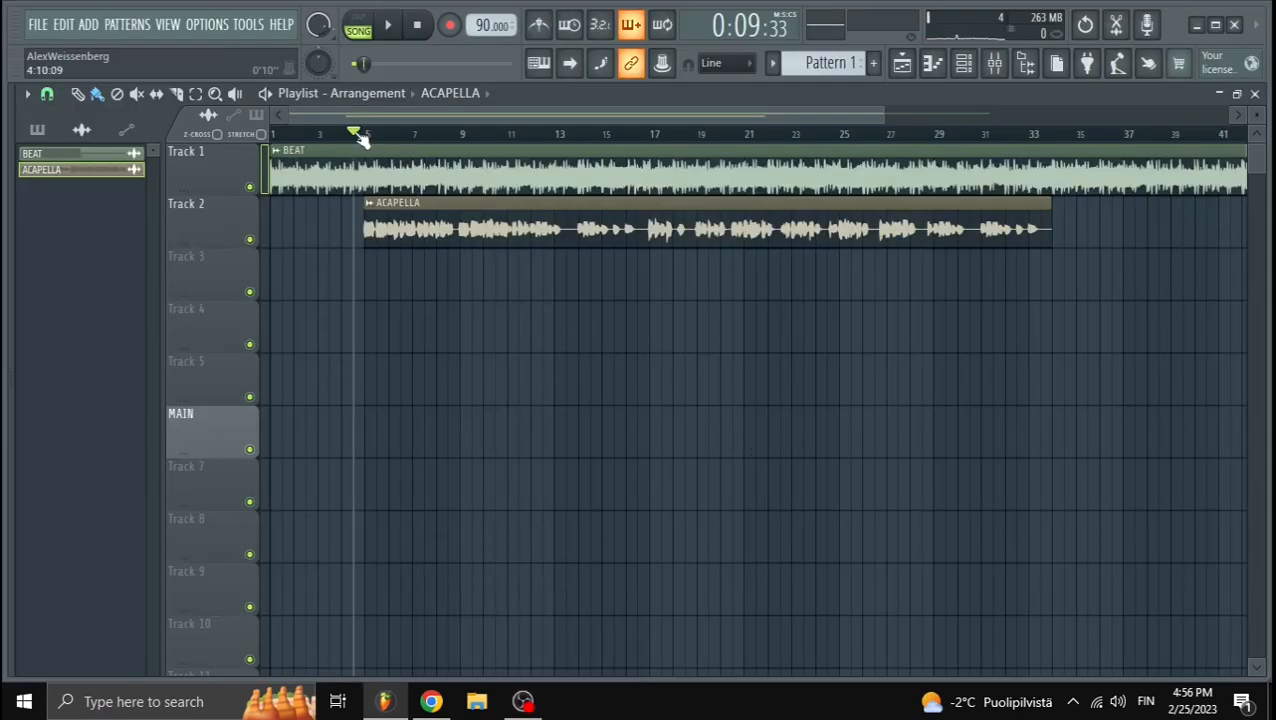
Step: Move the song position near bar 3 and reopen the Mixer on MAIN's chain
click(318, 133)
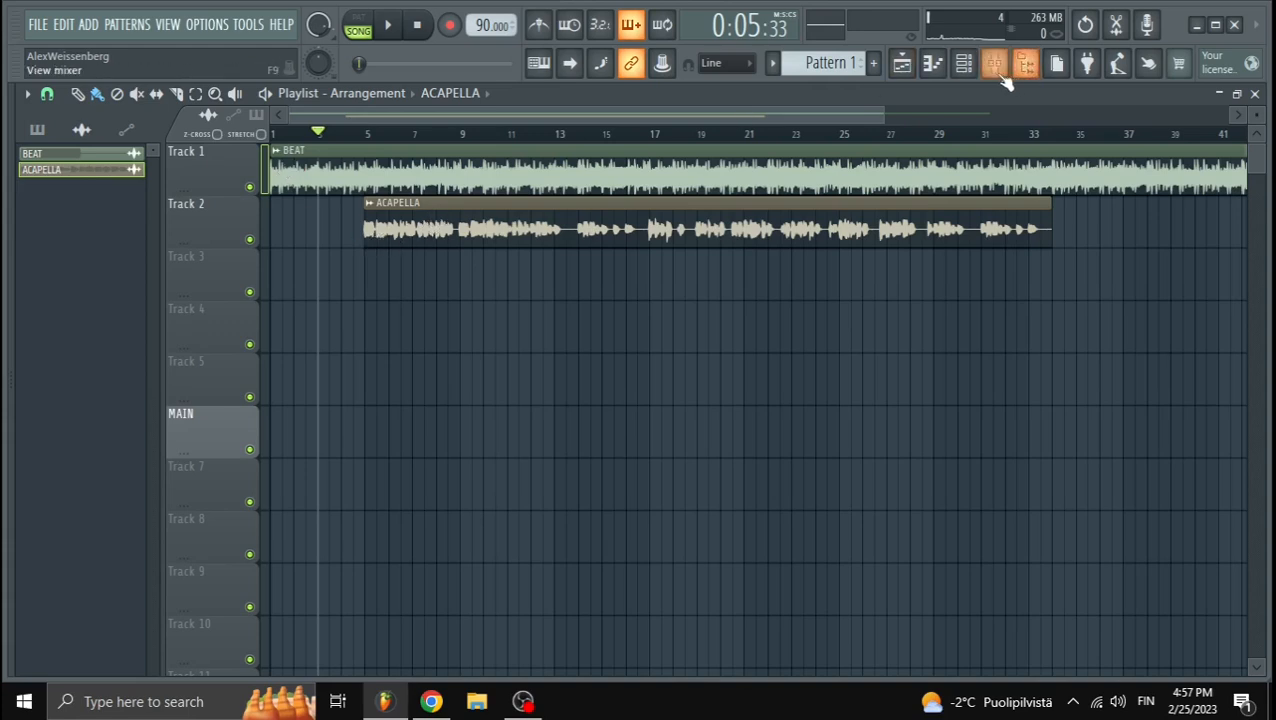
click(963, 63)
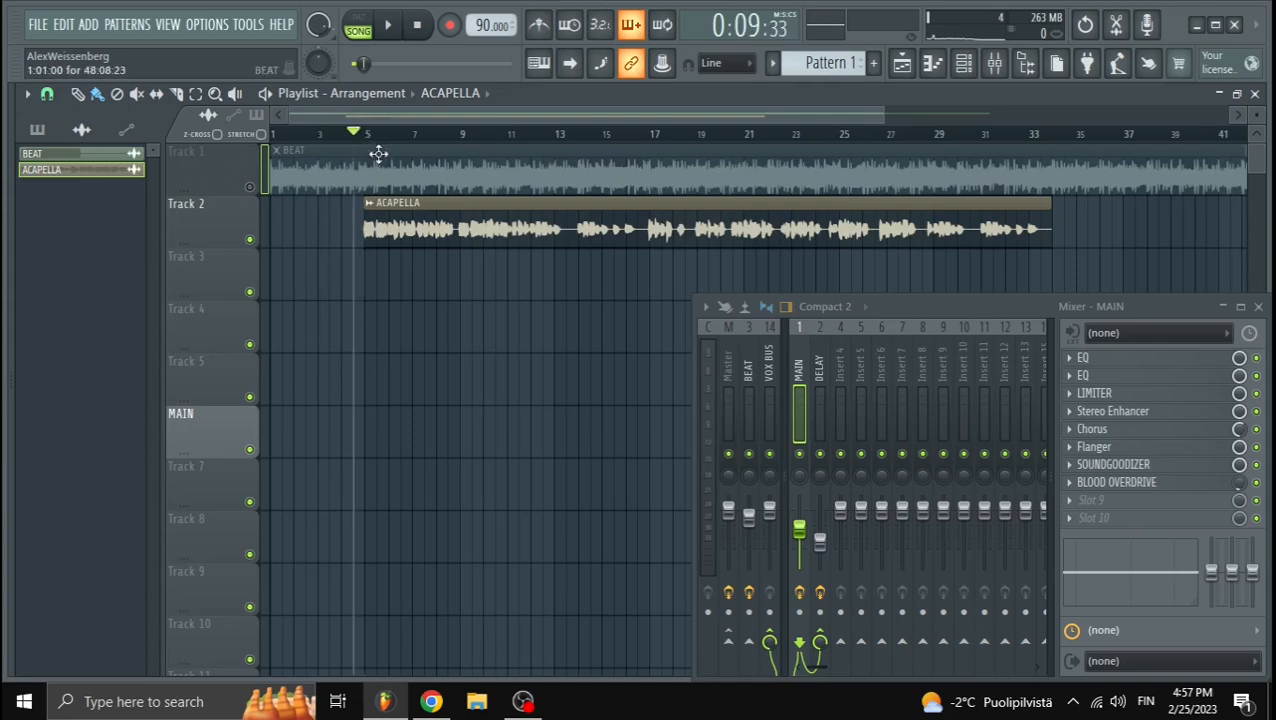
Step: Unmute the BEAT track to hear the mix, then bring OBS to the front
click(387, 25)
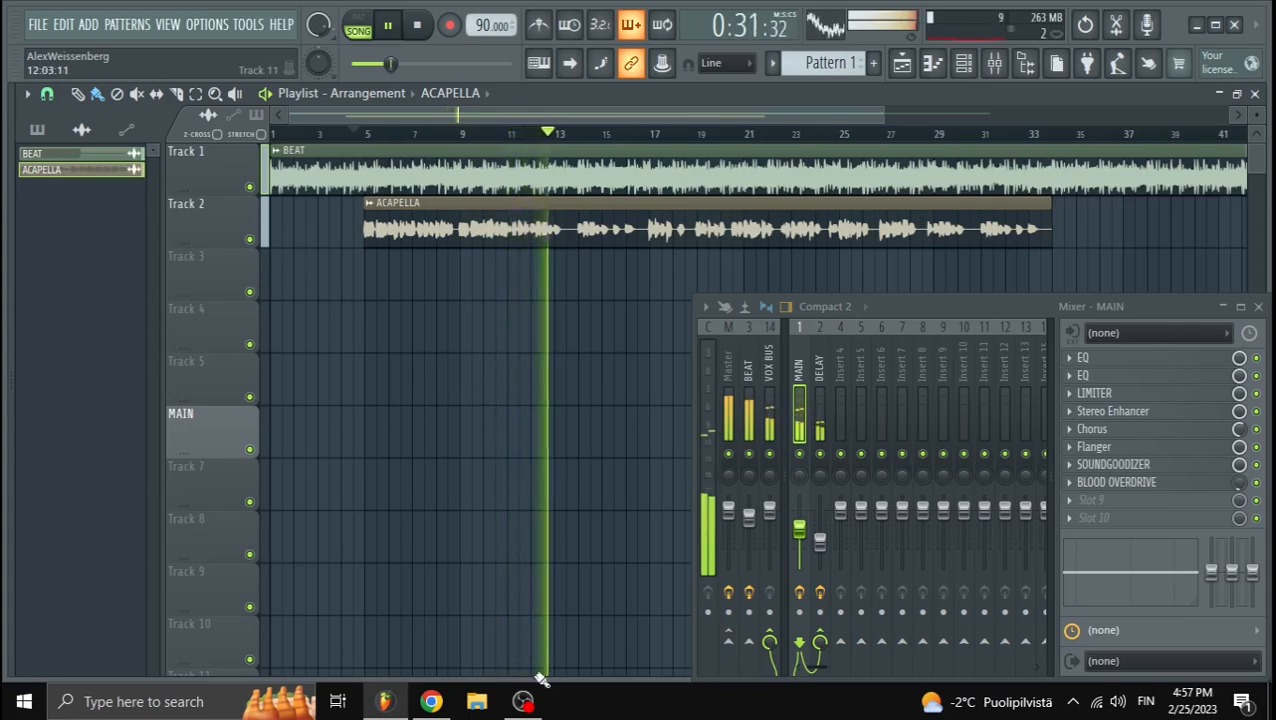
mouse_move(522, 700)
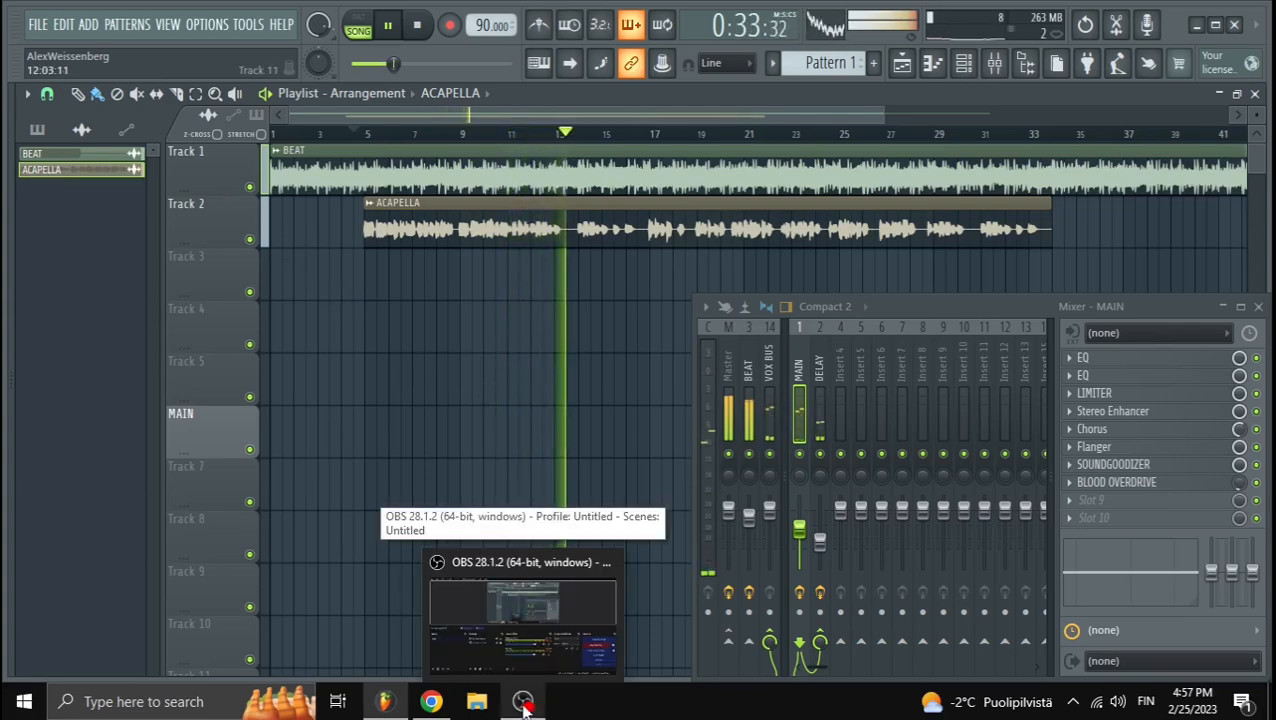
click(523, 700)
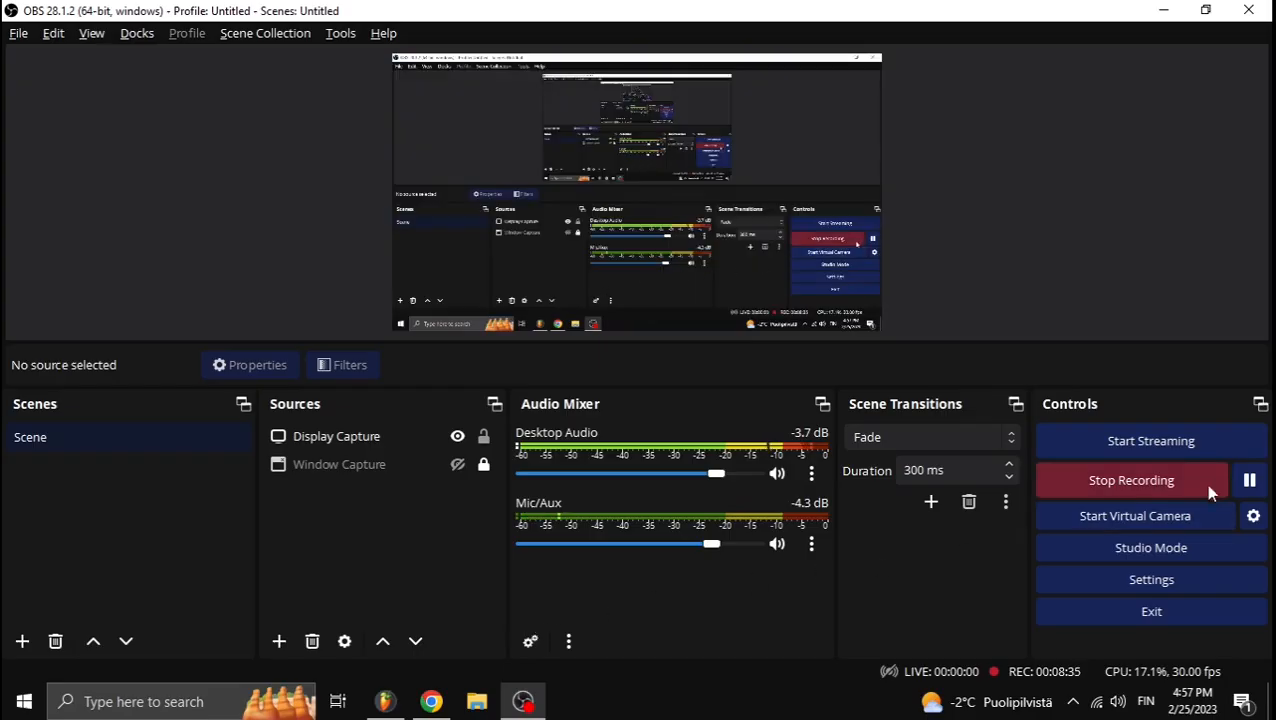